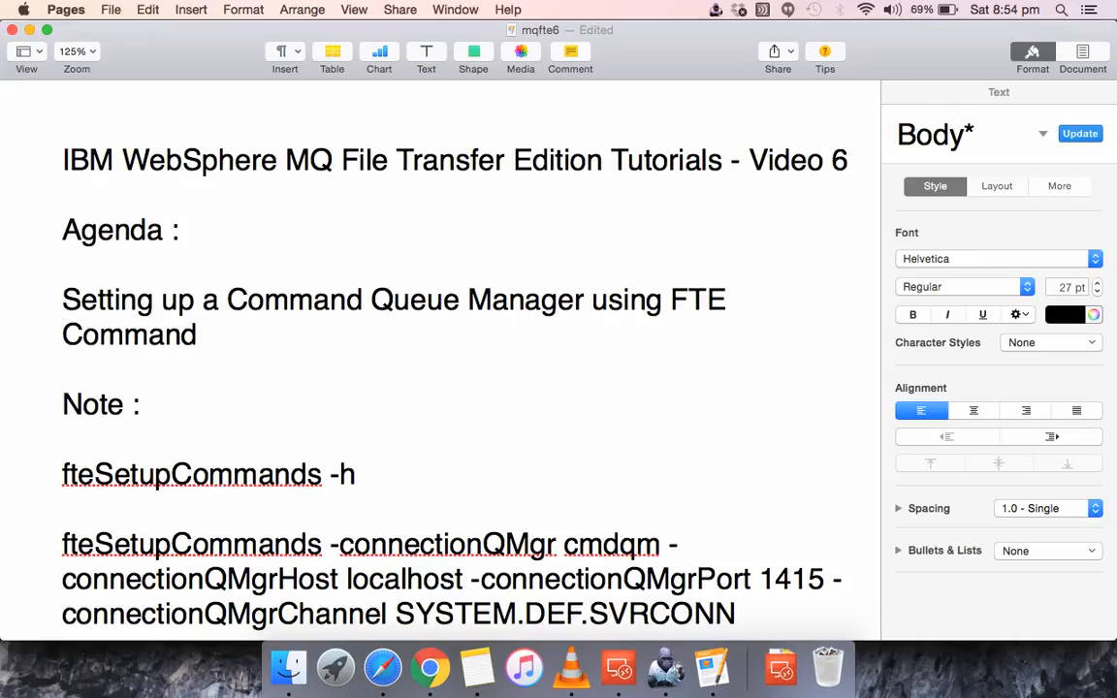
Show fteSetupCommands in the remote C:\Program Files\IBM\WebSphere MQ\bin folder
left_click(576, 544)
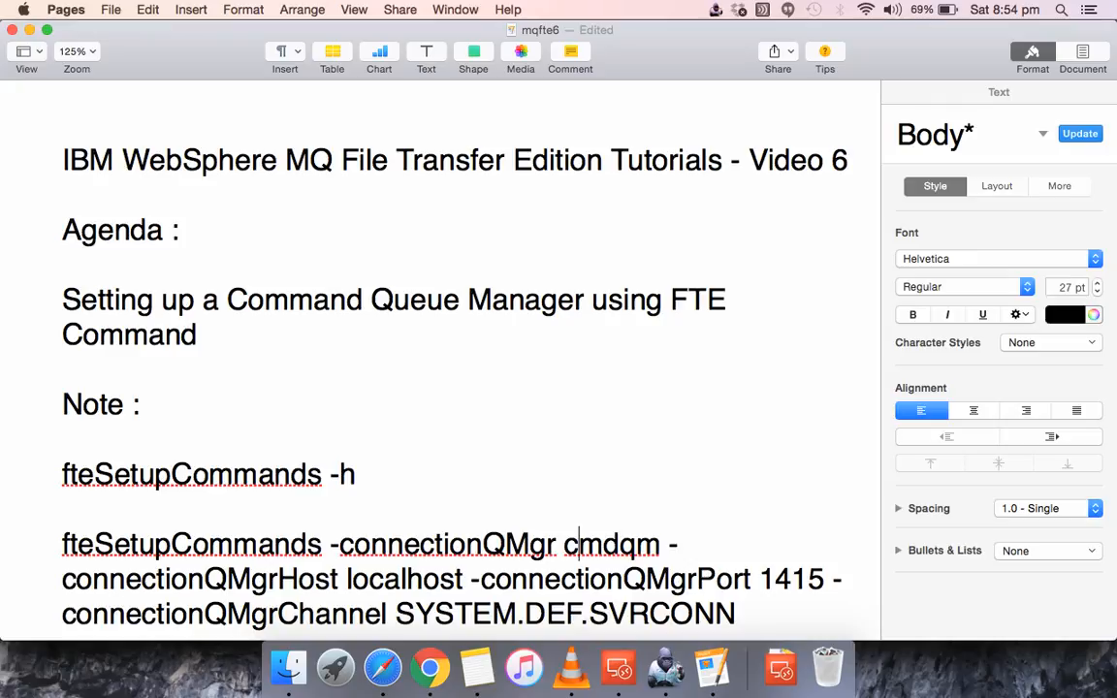
mouse_move(462, 463)
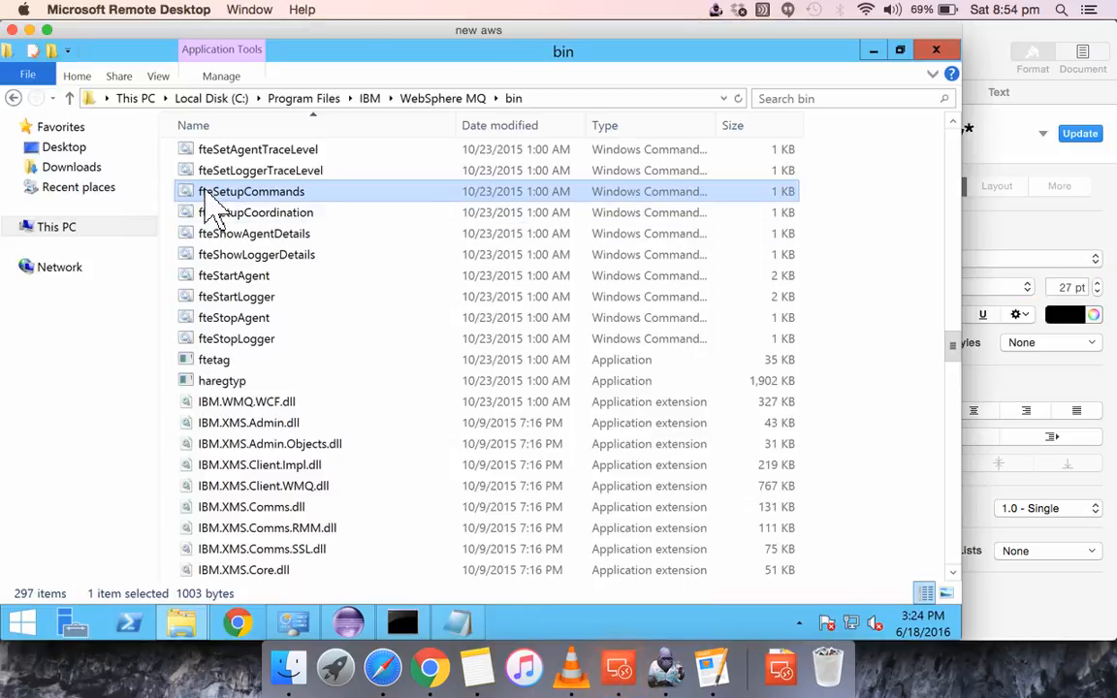
mouse_move(325, 204)
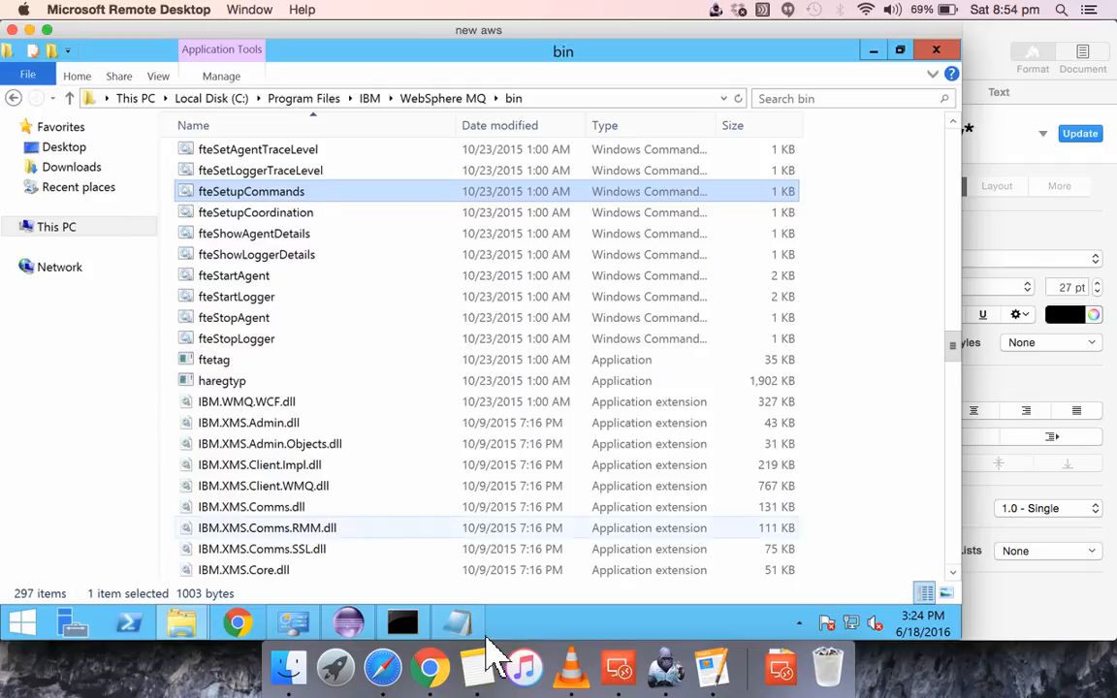
mouse_move(475, 667)
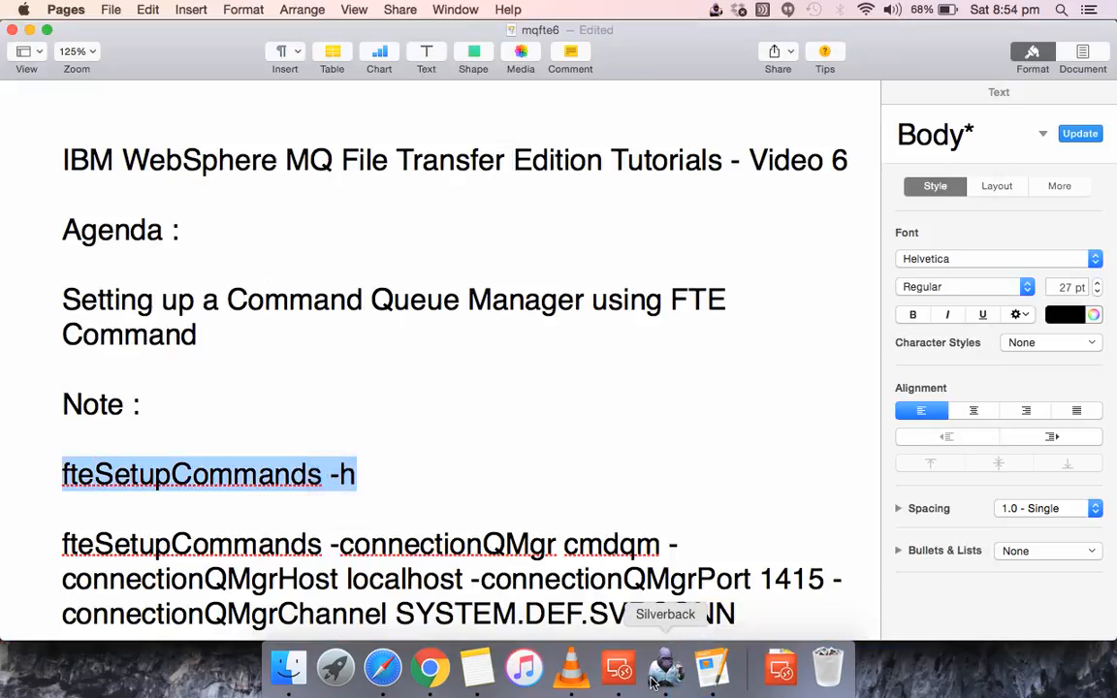
mouse_move(619, 667)
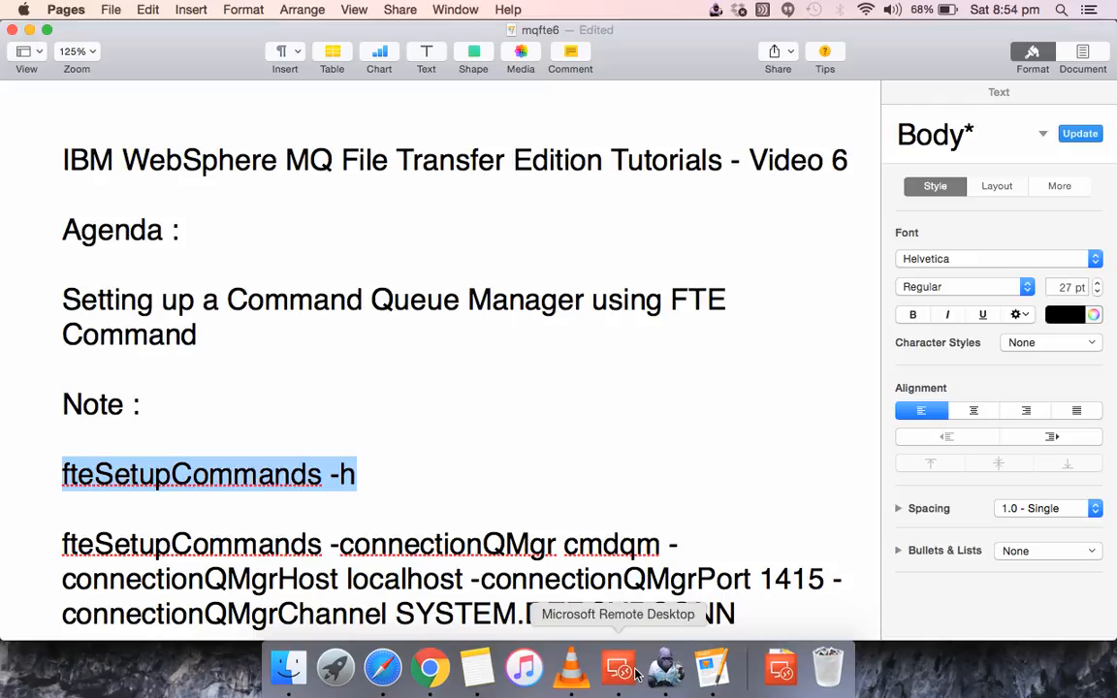
Paste and run 'fteSetupCommands -h' in the remote Command Prompt to show its help
left_click(618, 668)
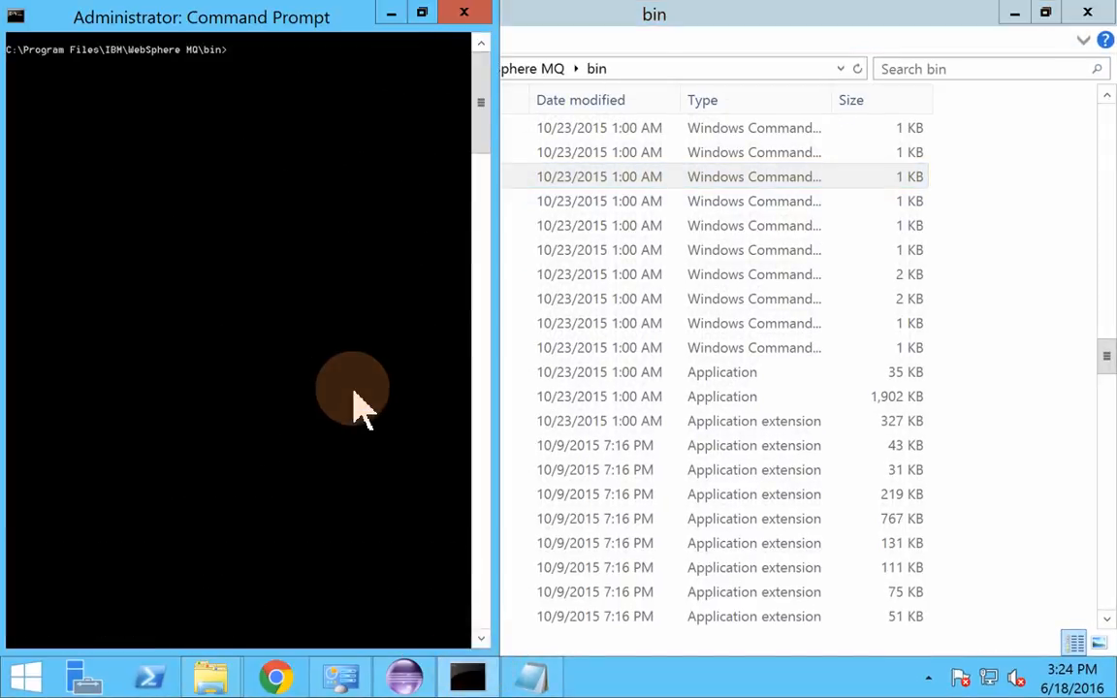
mouse_move(111, 82)
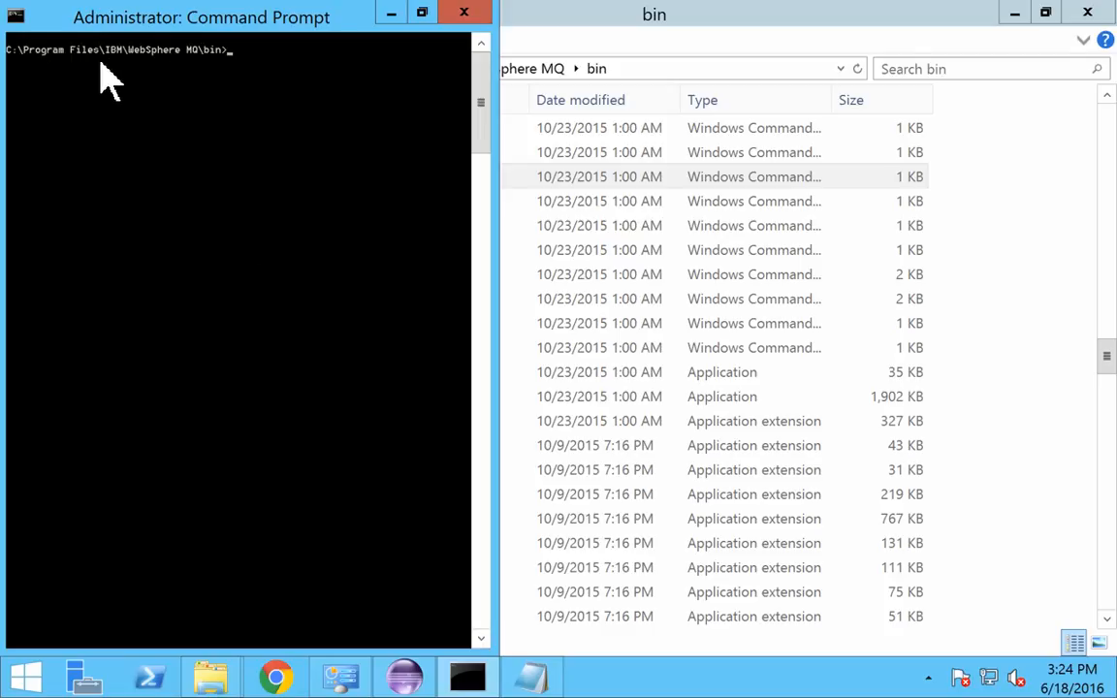
mouse_move(233, 73)
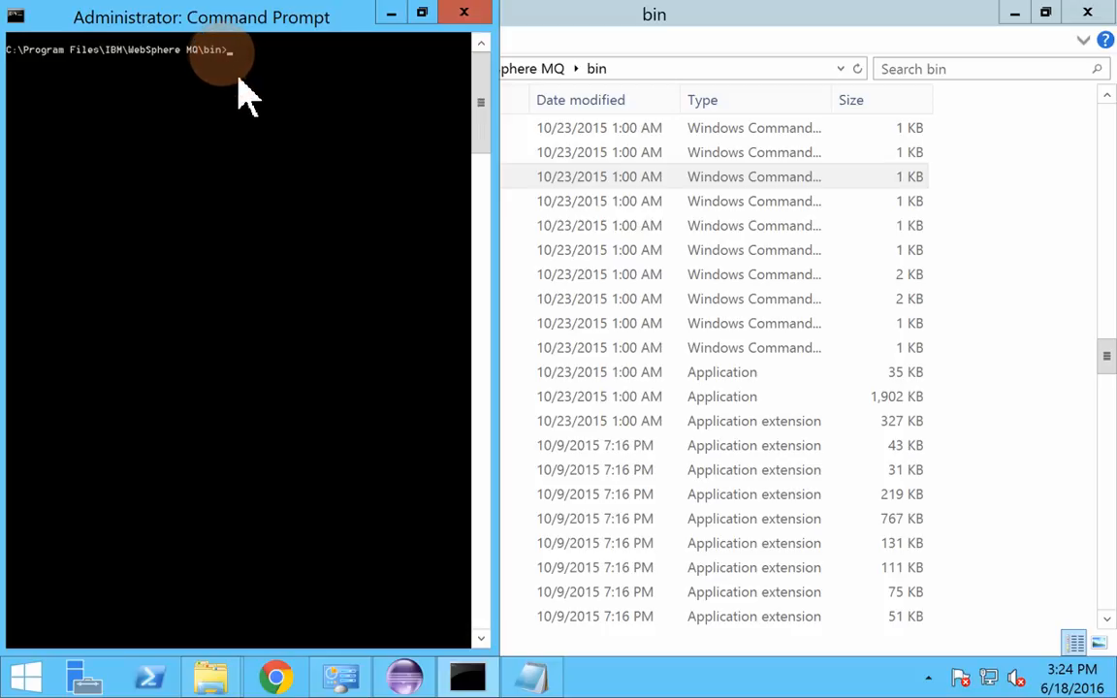
right_click(240, 92)
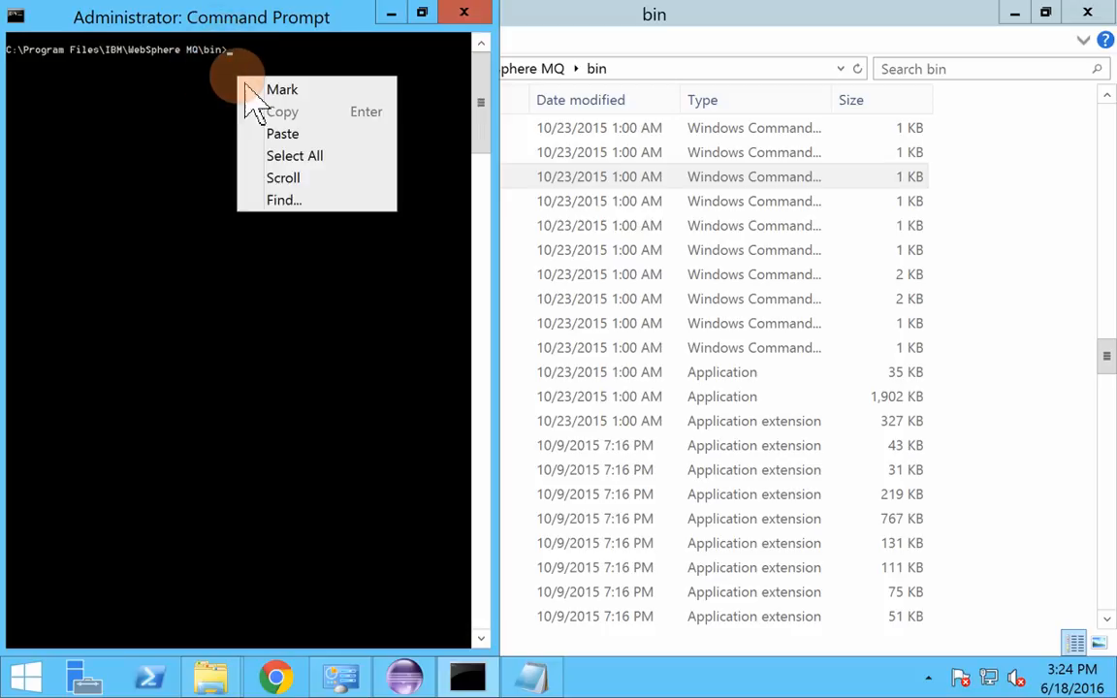
left_click(284, 134)
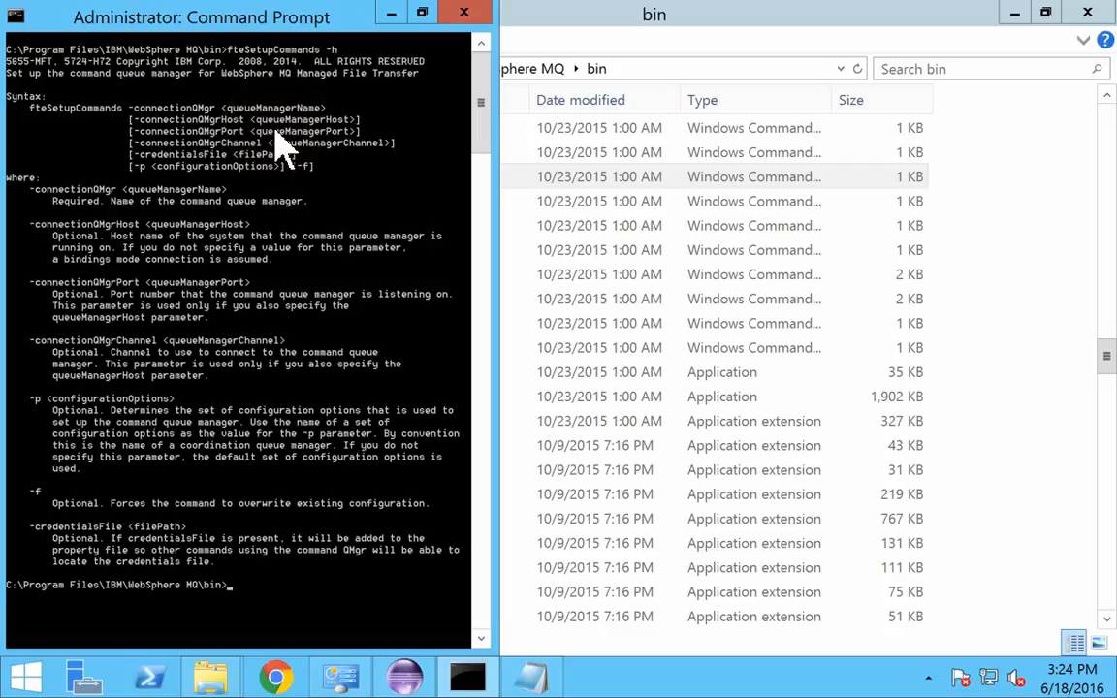
mouse_move(43, 136)
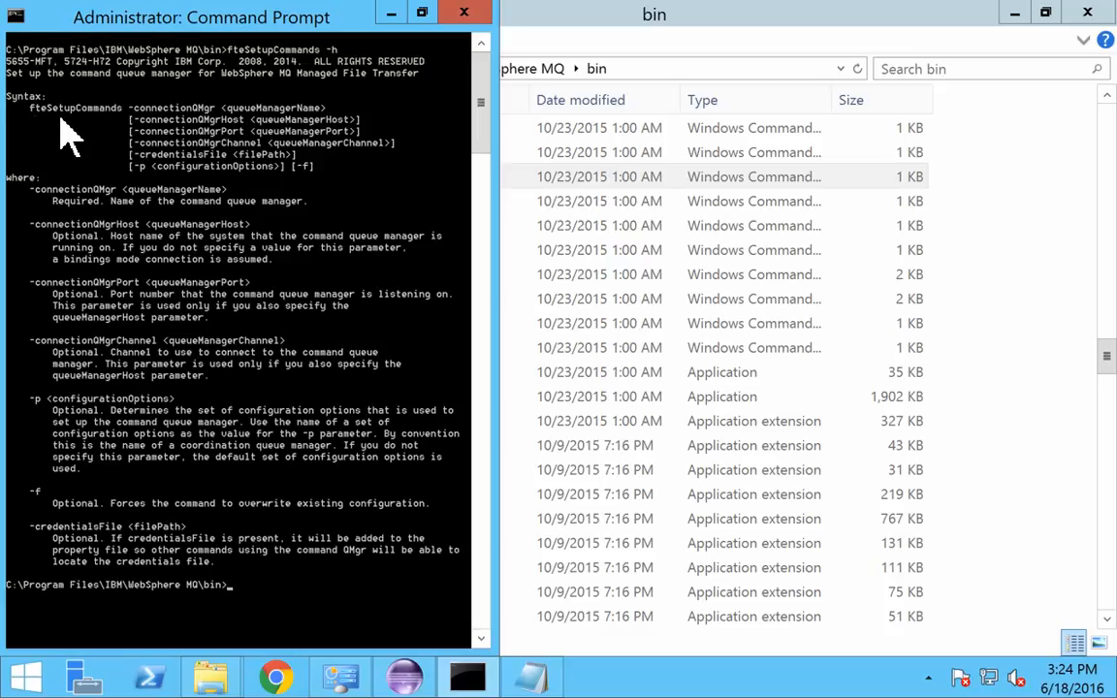
mouse_move(150, 135)
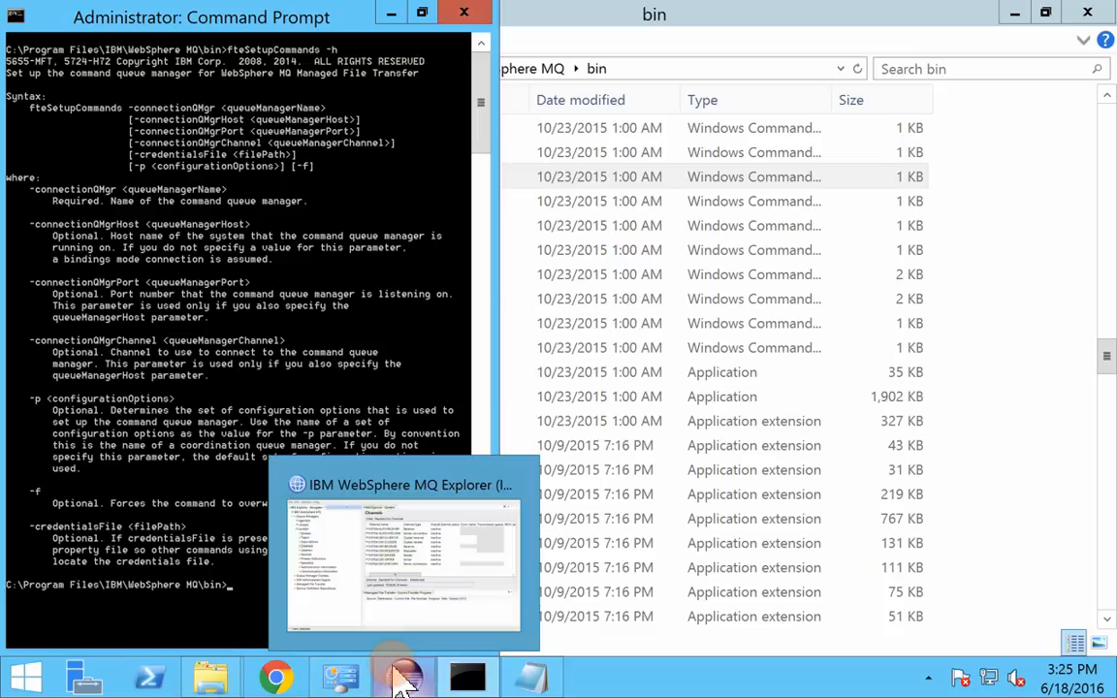
Expand cmdqm in MQ Explorer, check Listeners, and select the SYSTEM.DEF.SVRCONN channel
left_click(402, 676)
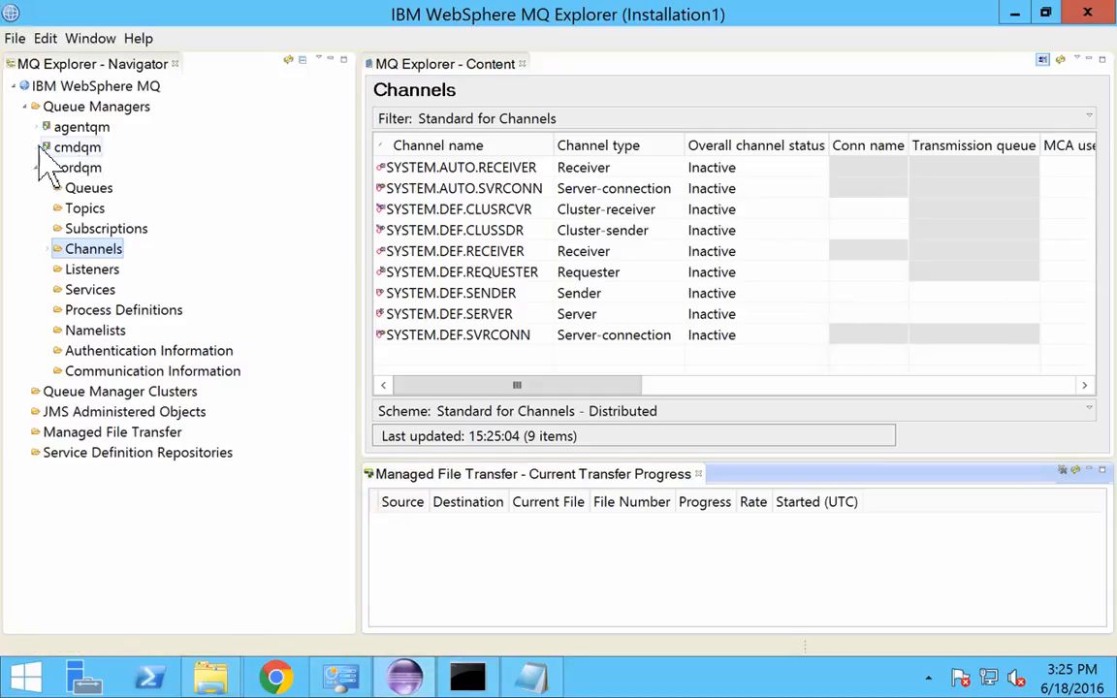
left_click(45, 147)
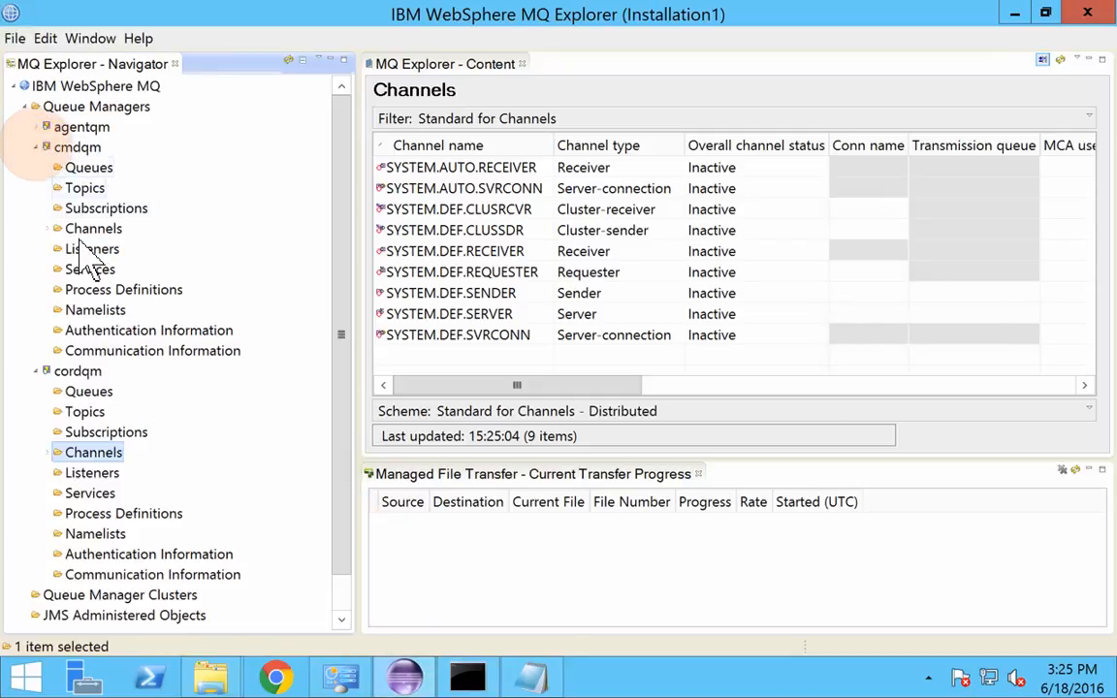
left_click(92, 248)
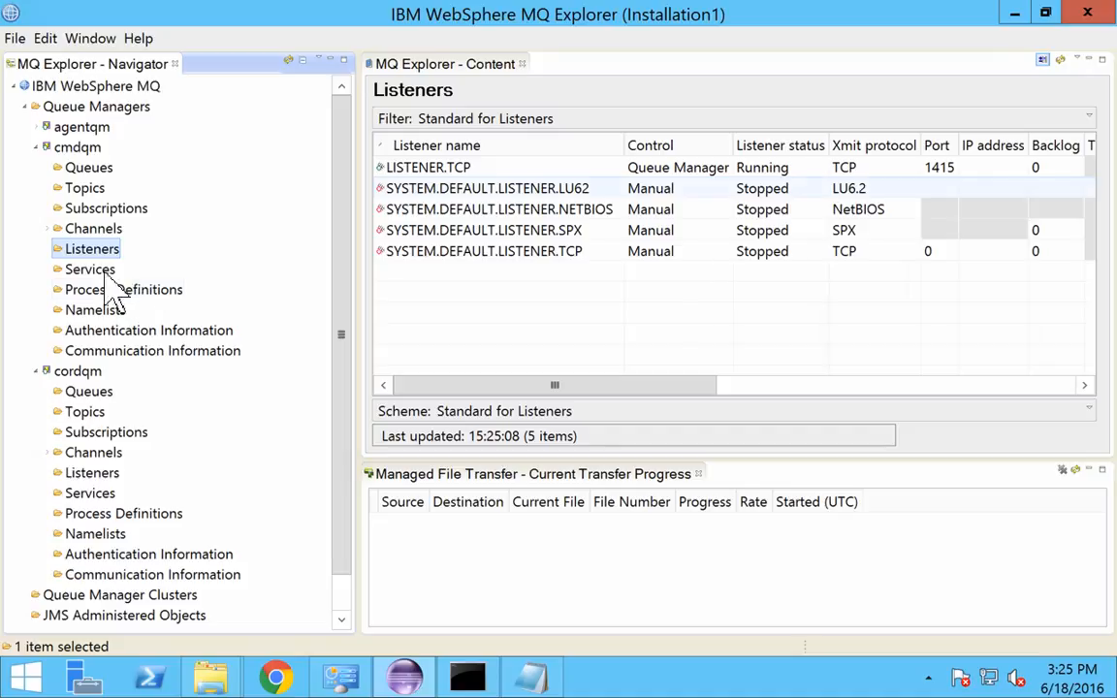
left_click(93, 228)
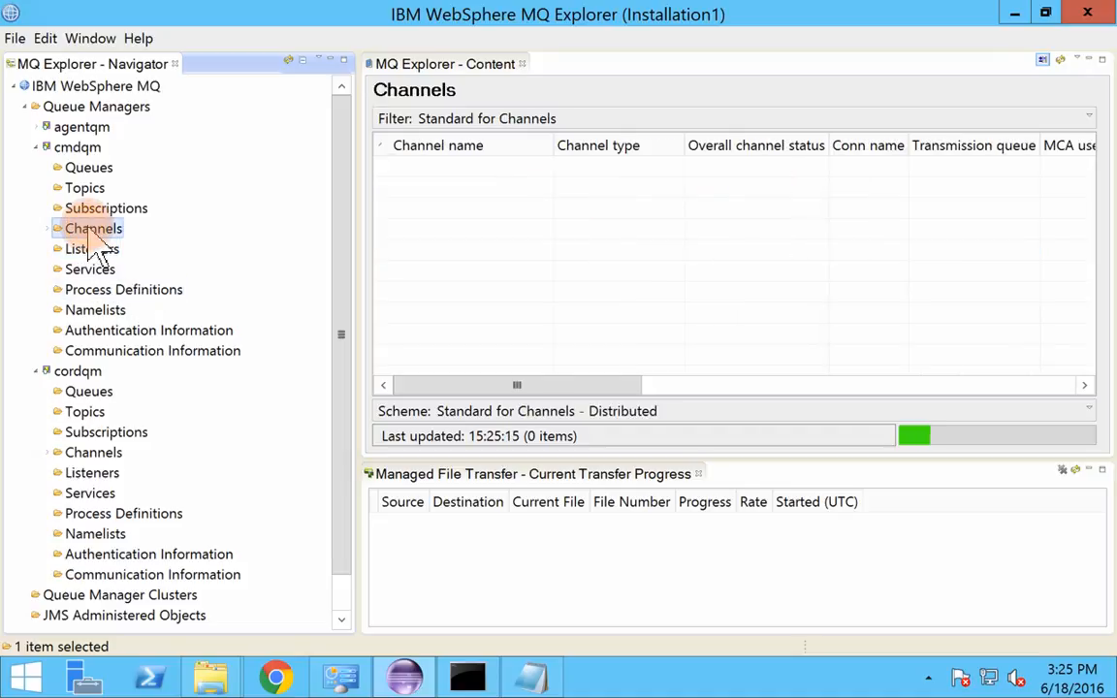
left_click(94, 228)
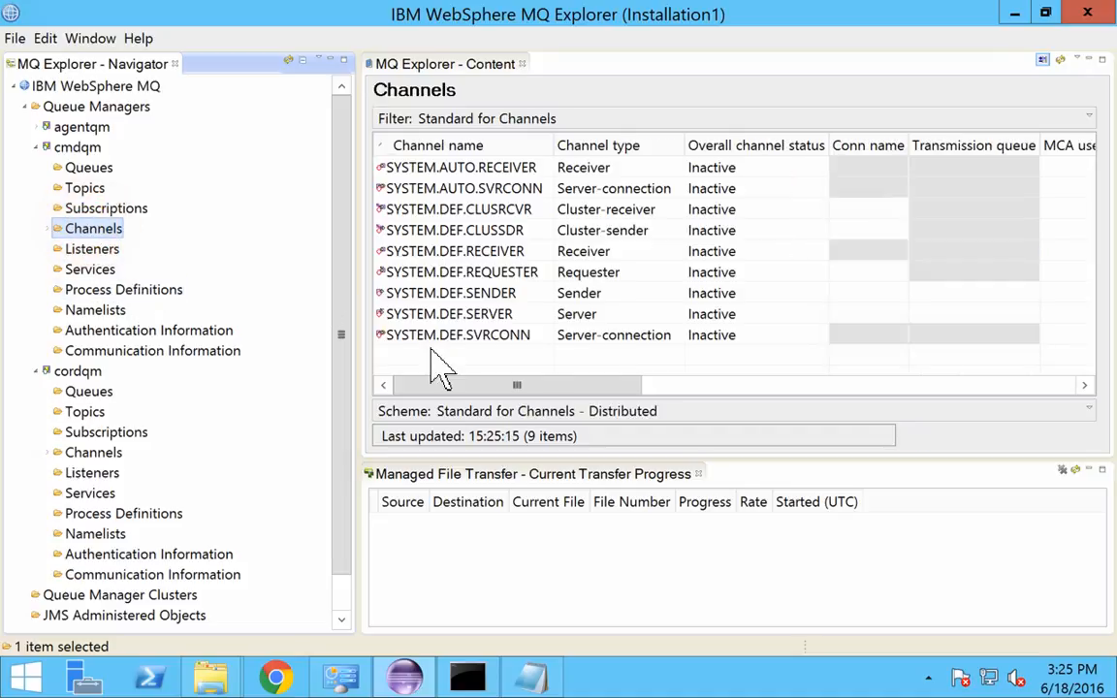
left_click(457, 335)
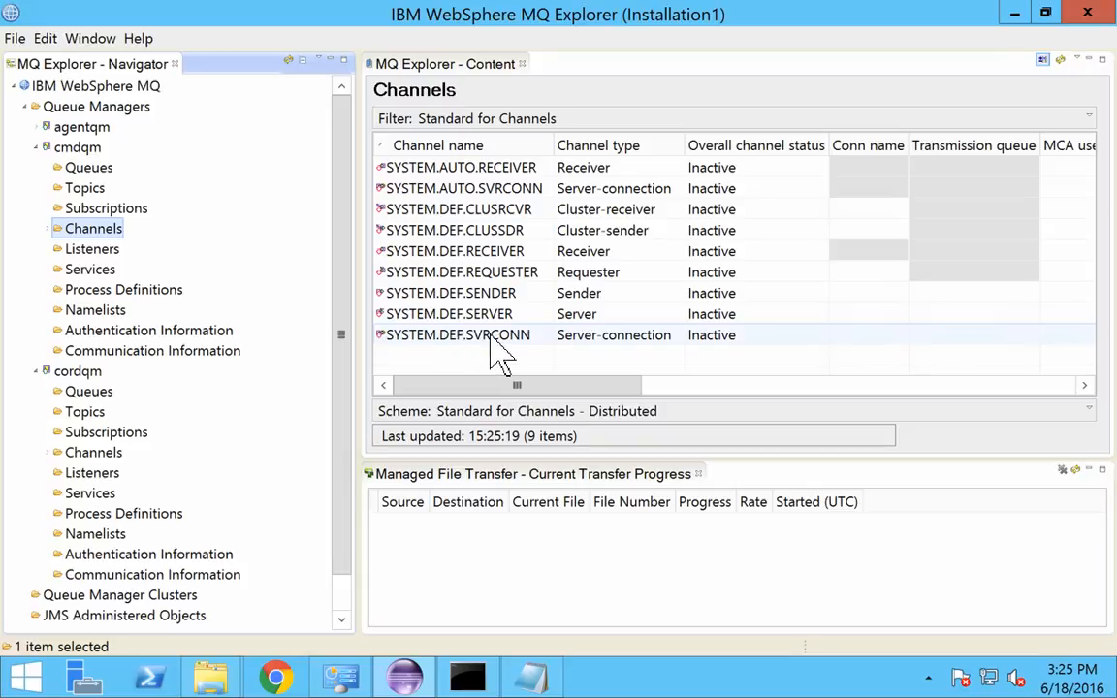
mouse_move(596, 351)
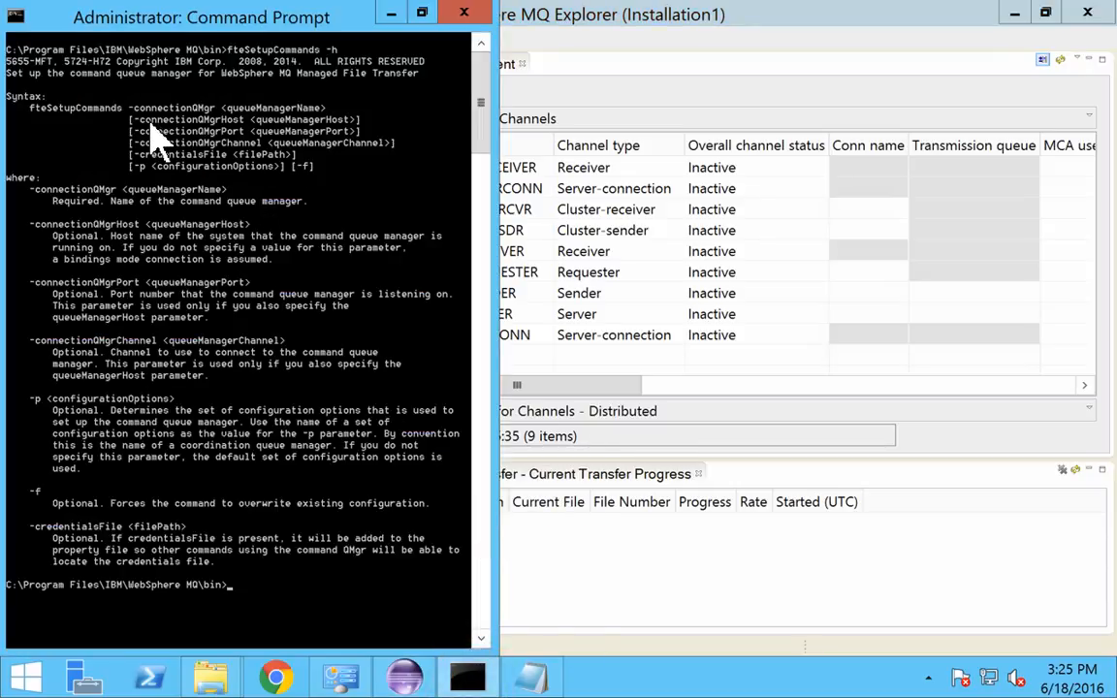
mouse_move(378, 136)
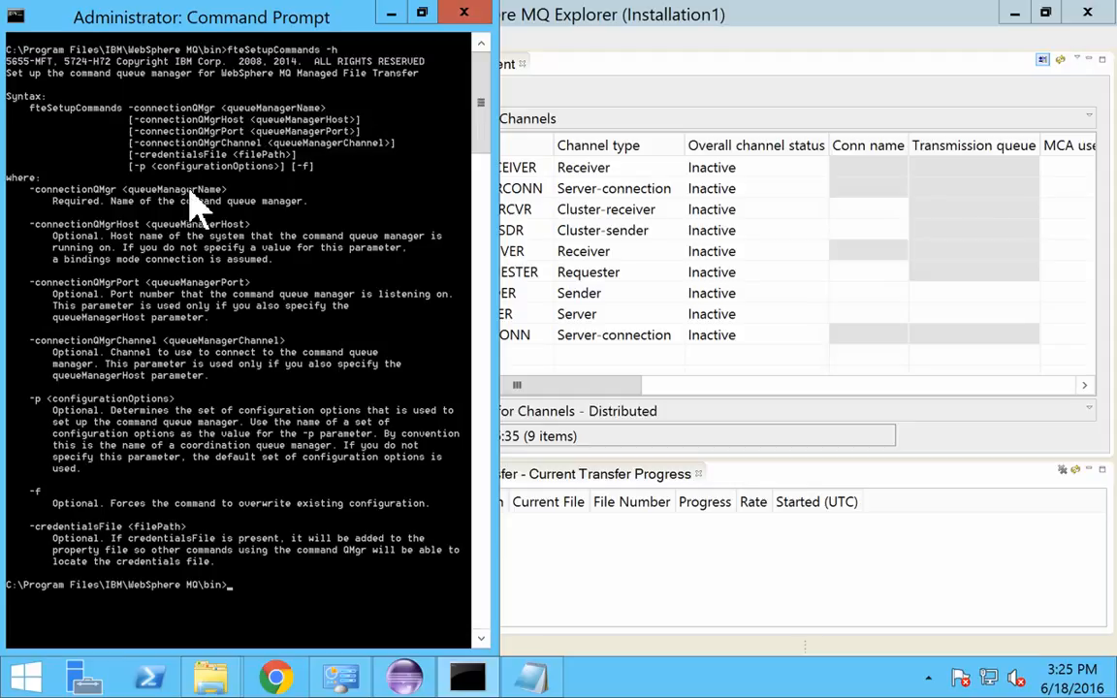
mouse_move(294, 158)
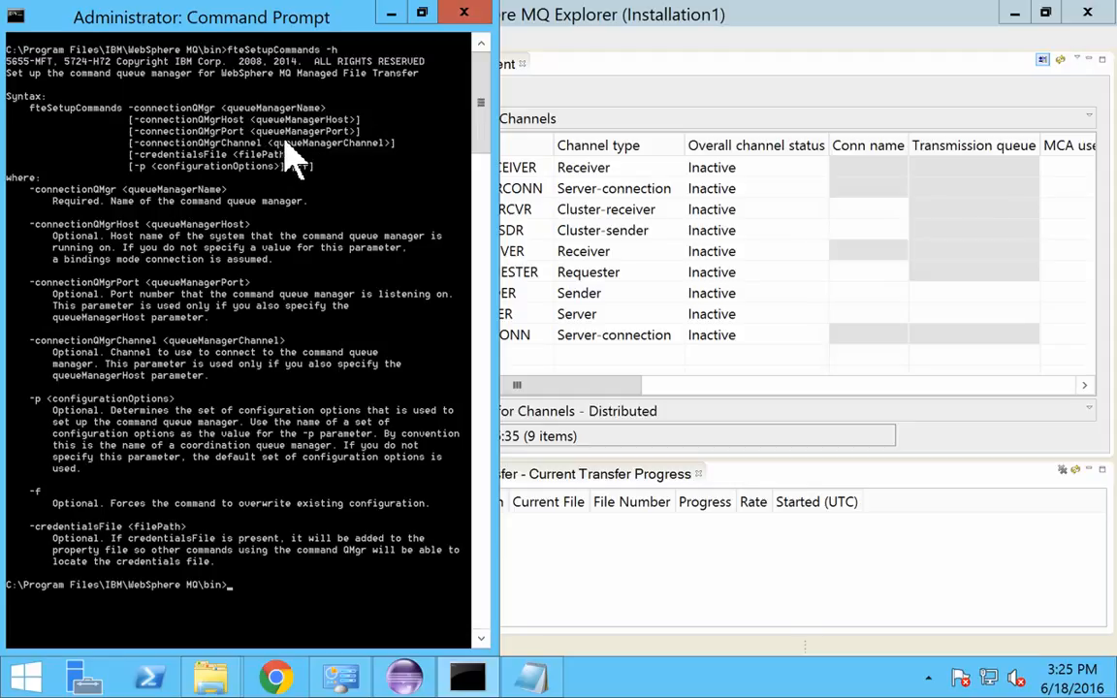
mouse_move(364, 165)
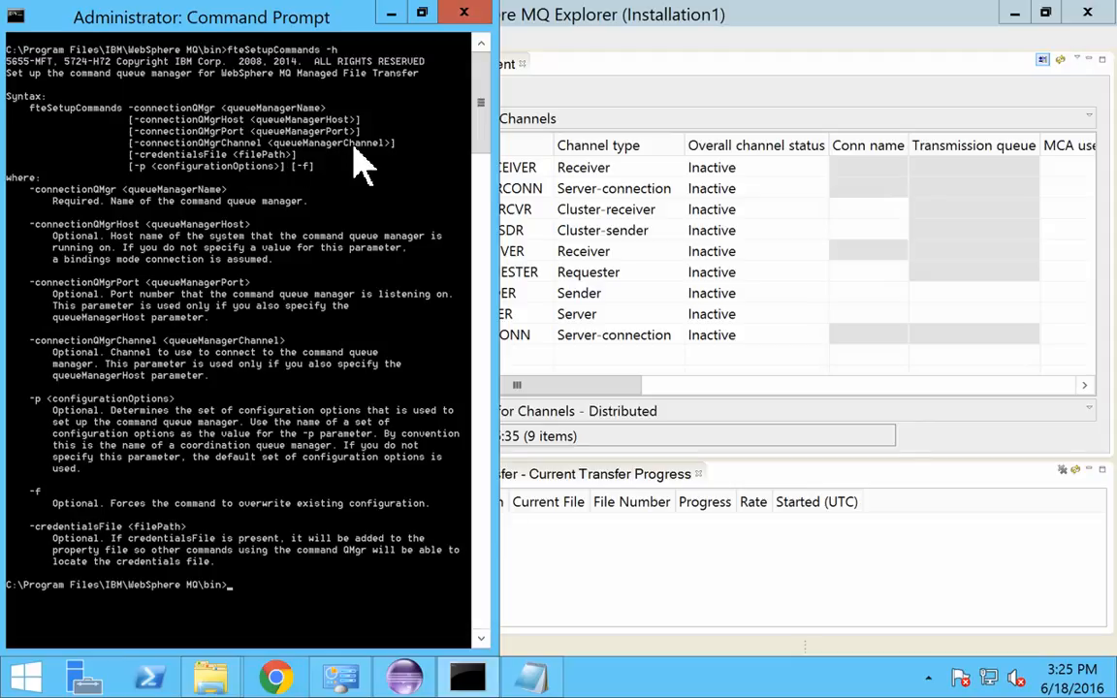
mouse_move(276, 262)
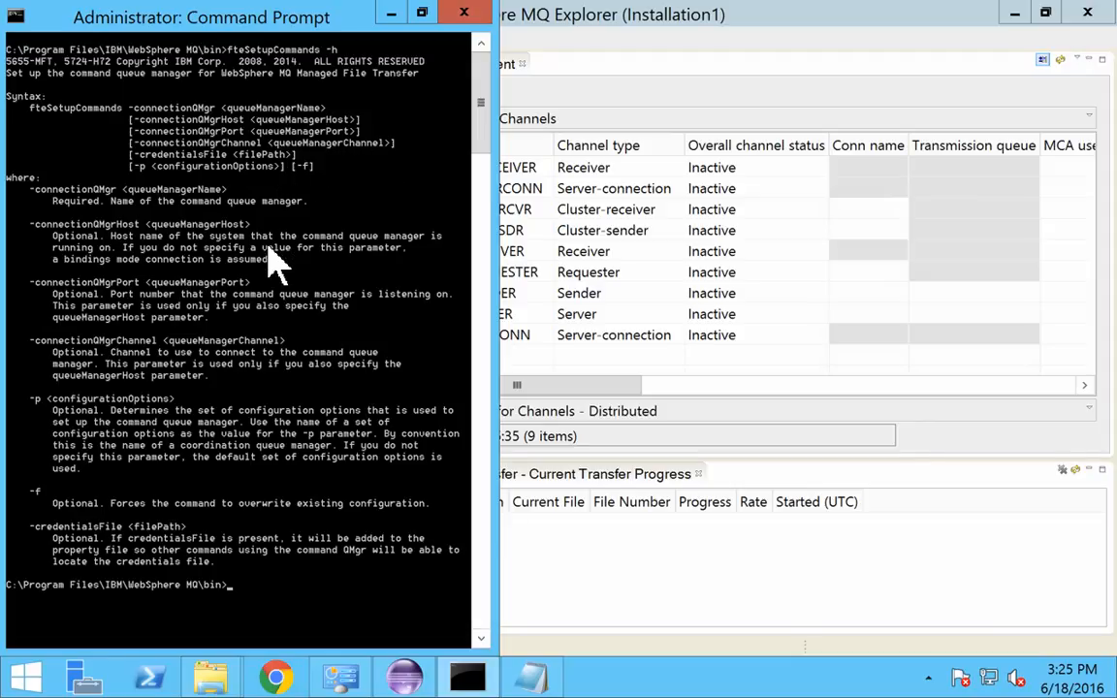
mouse_move(102, 262)
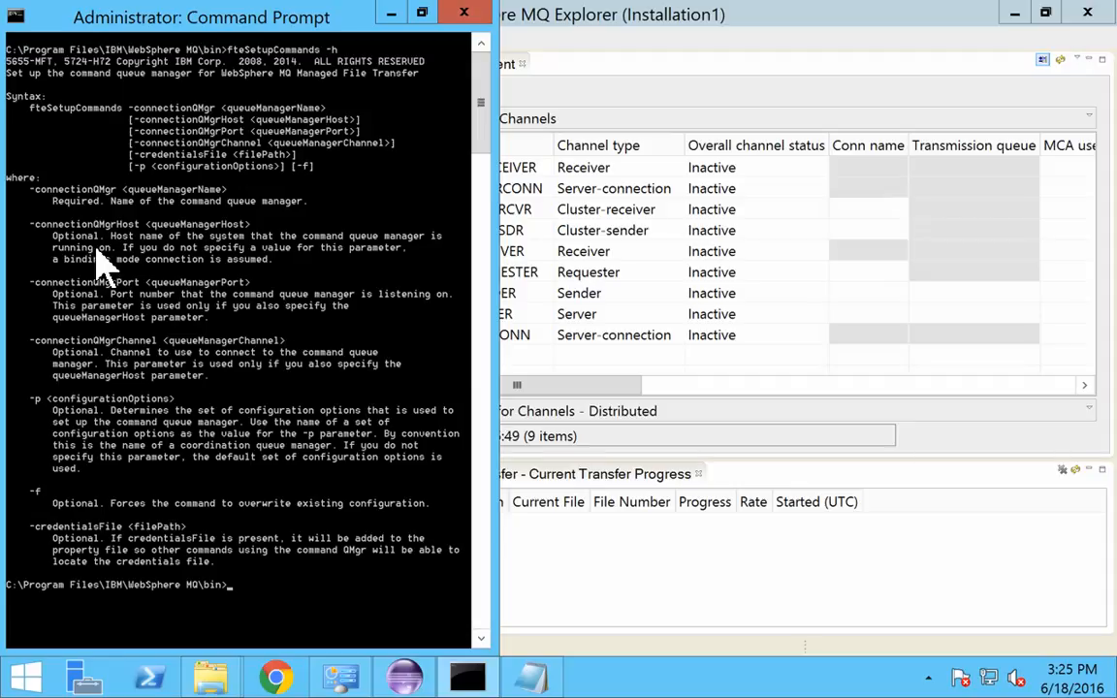
mouse_move(63, 262)
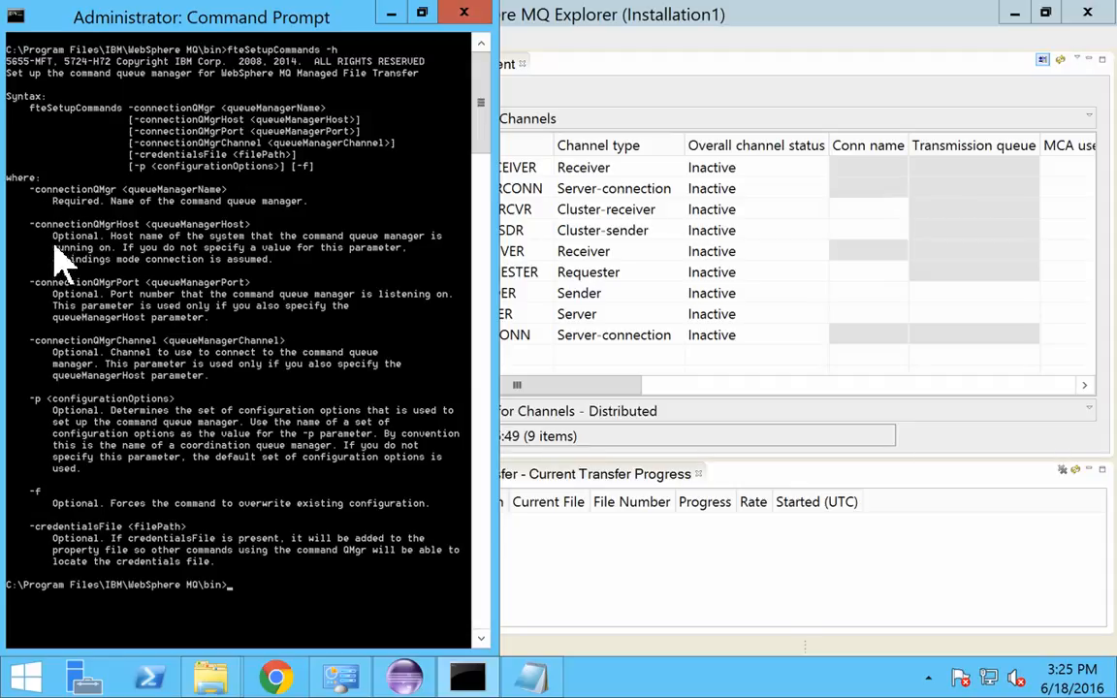
mouse_move(107, 325)
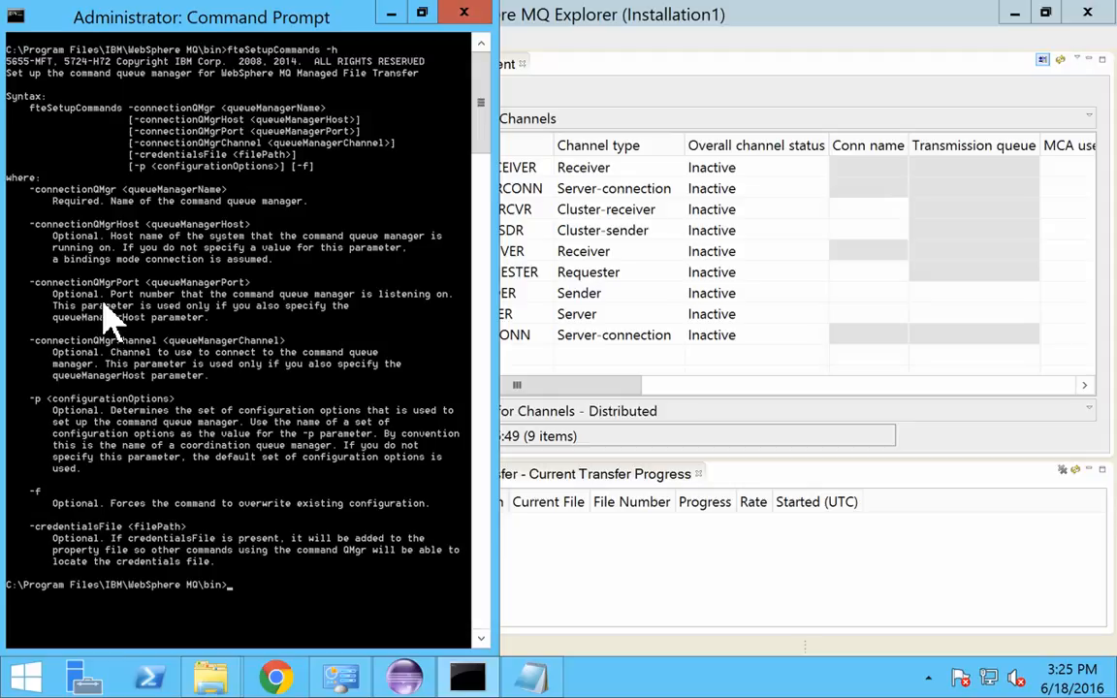
mouse_move(131, 310)
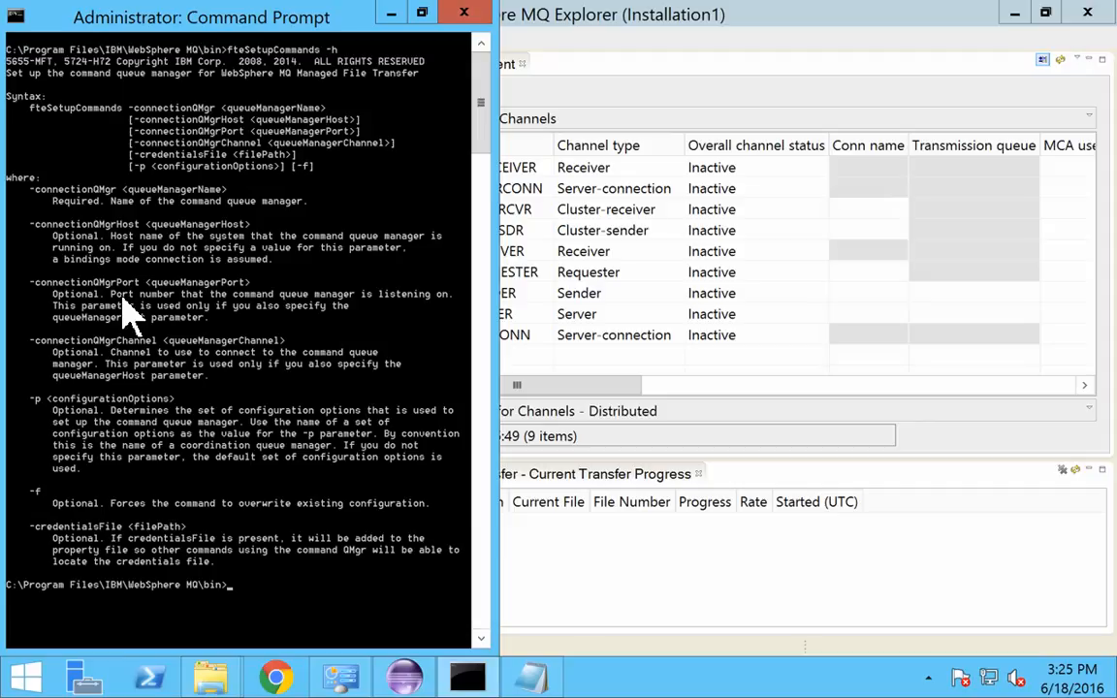
mouse_move(166, 364)
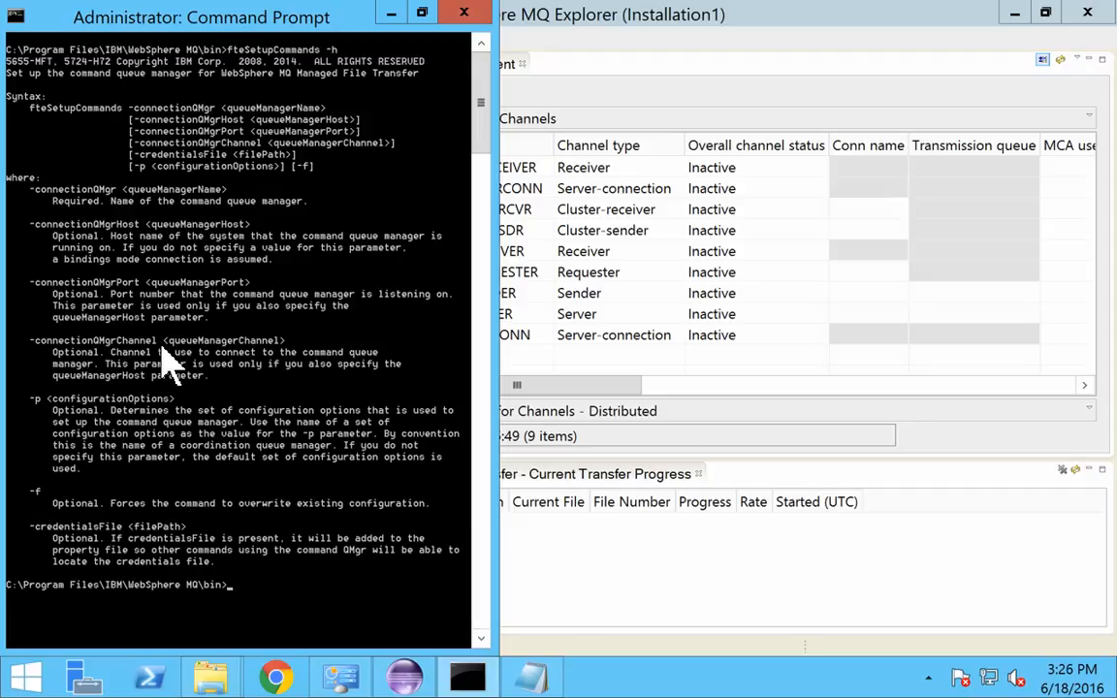
mouse_move(276, 310)
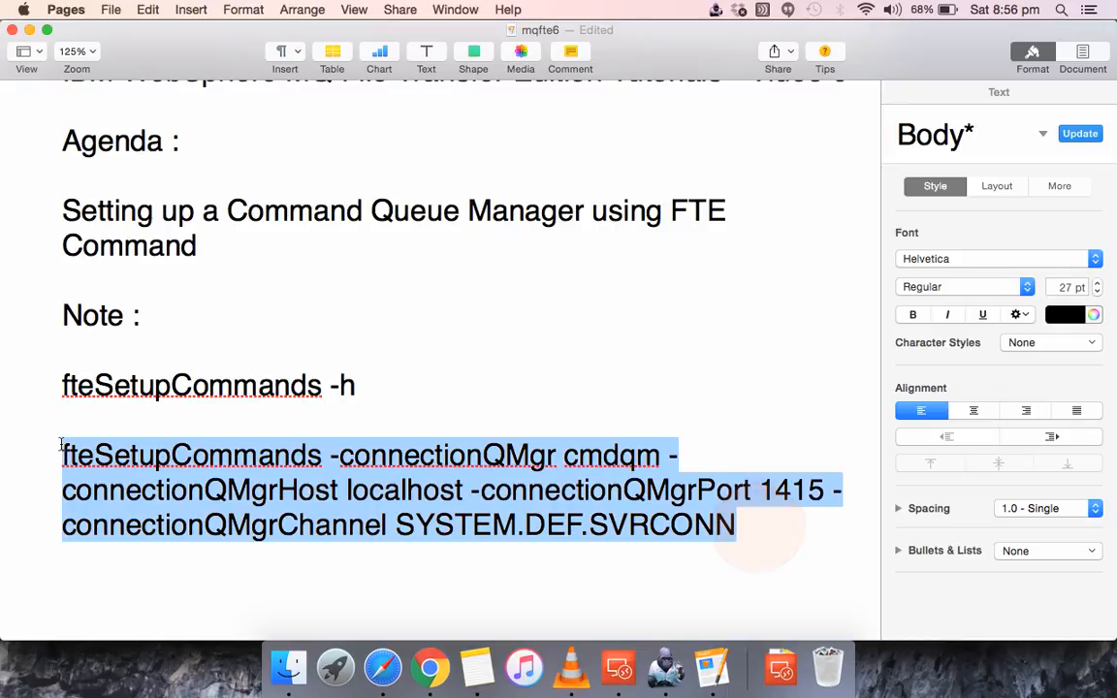
mouse_move(618, 667)
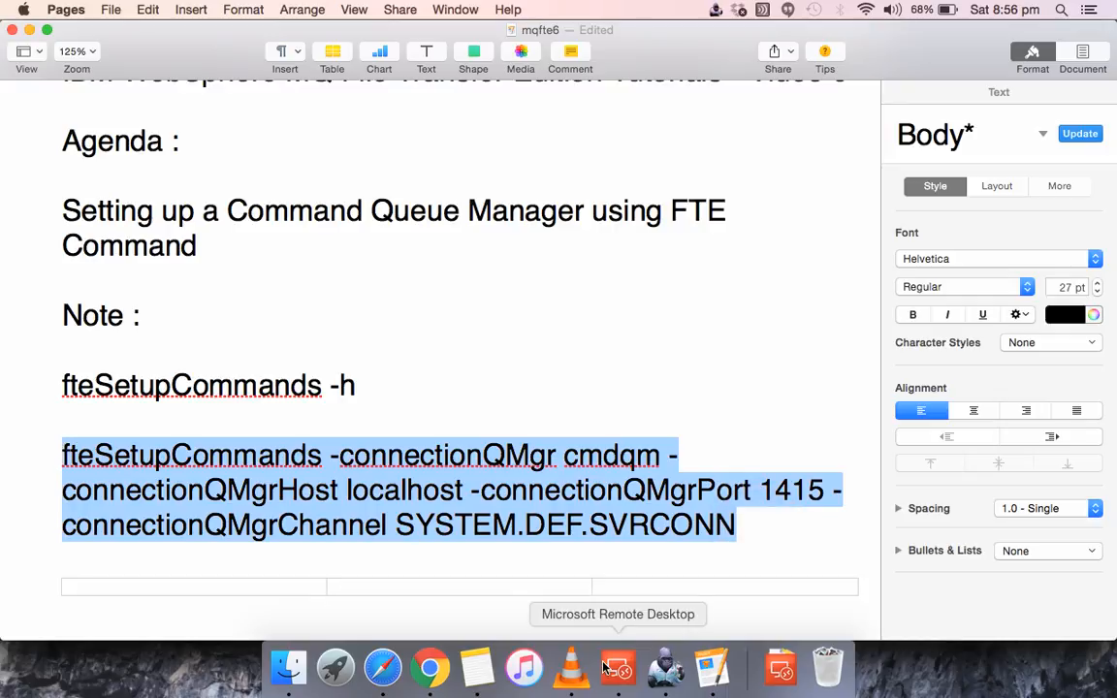
Run fteSetupCommands for cmdqm on localhost port 1415 via SYSTEM.DEF.SVRCONN
left_click(618, 667)
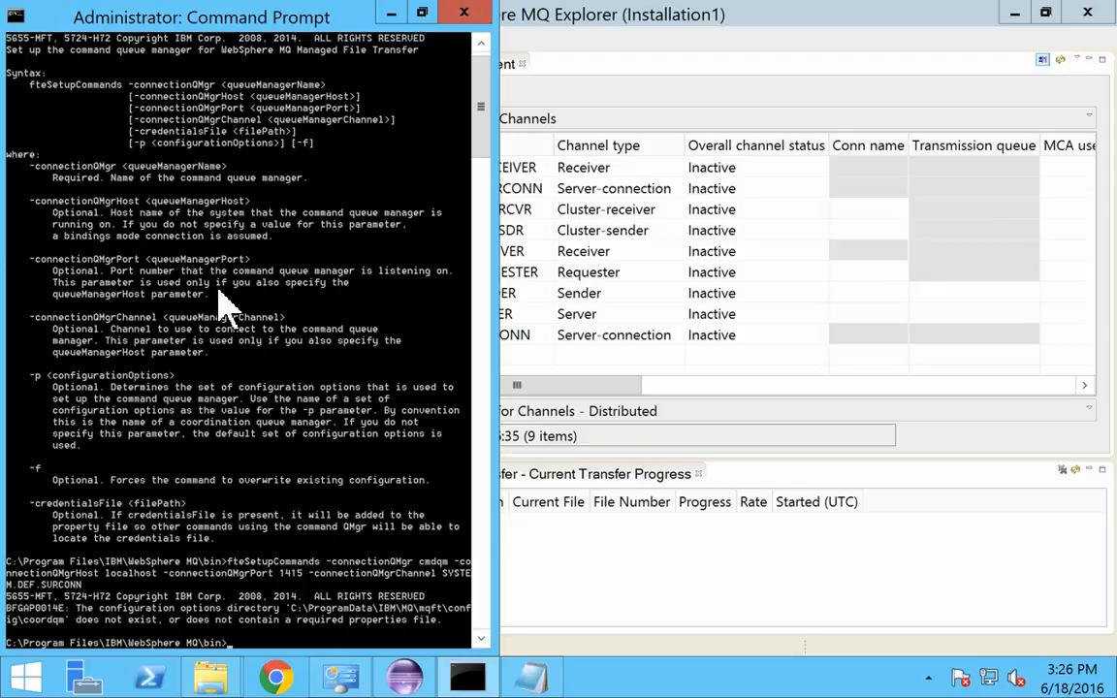
mouse_move(193, 426)
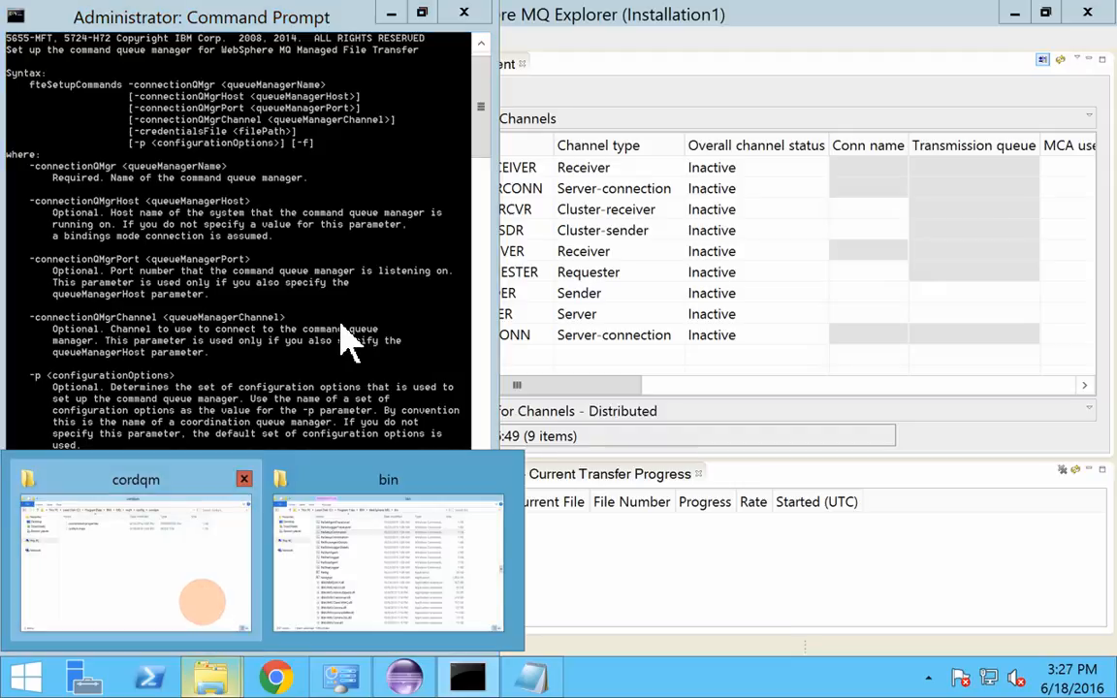
Bring up the cordqm config folder holding coordination.properties and cordqm.mqsc
left_click(136, 563)
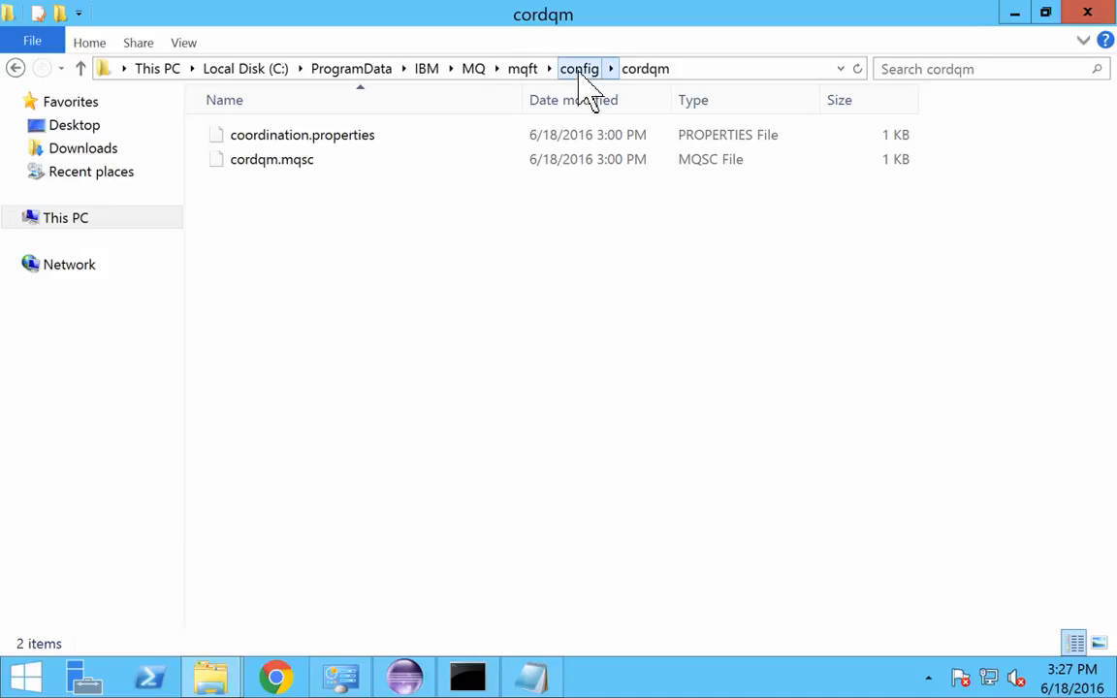
mouse_move(521, 406)
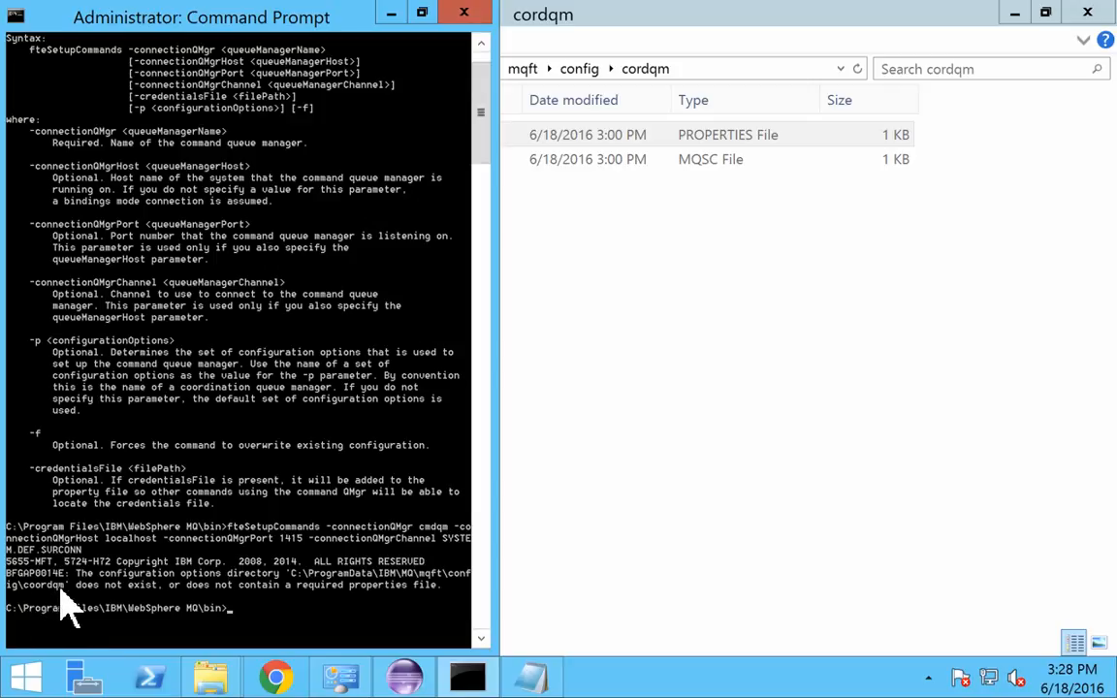
mouse_move(208, 533)
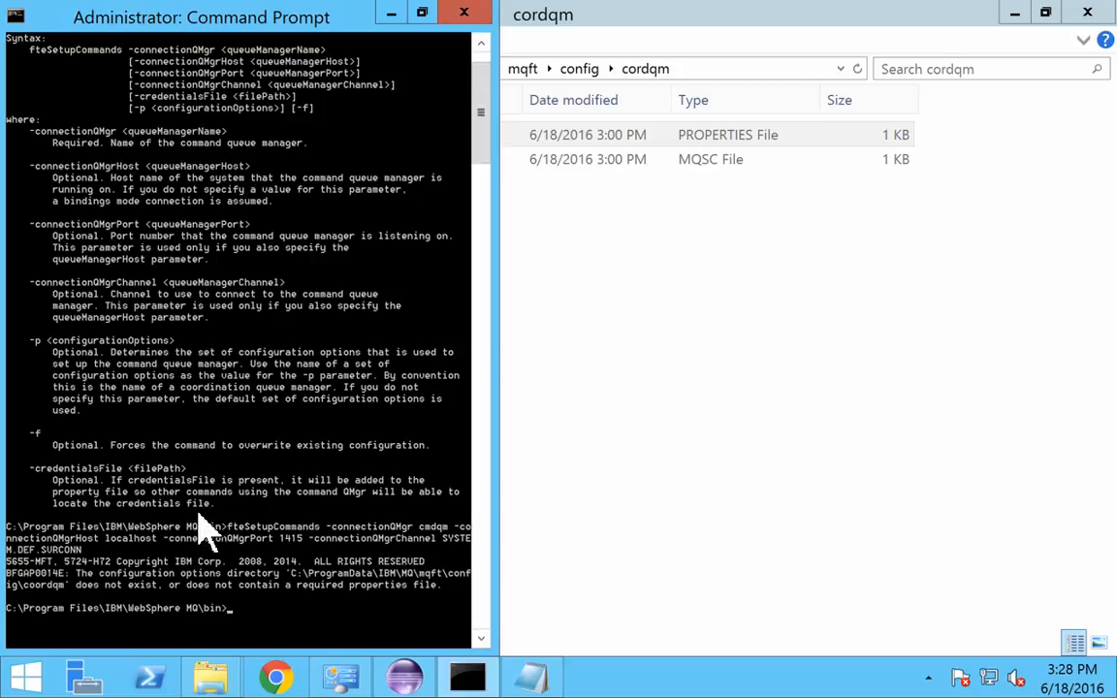
mouse_move(208, 539)
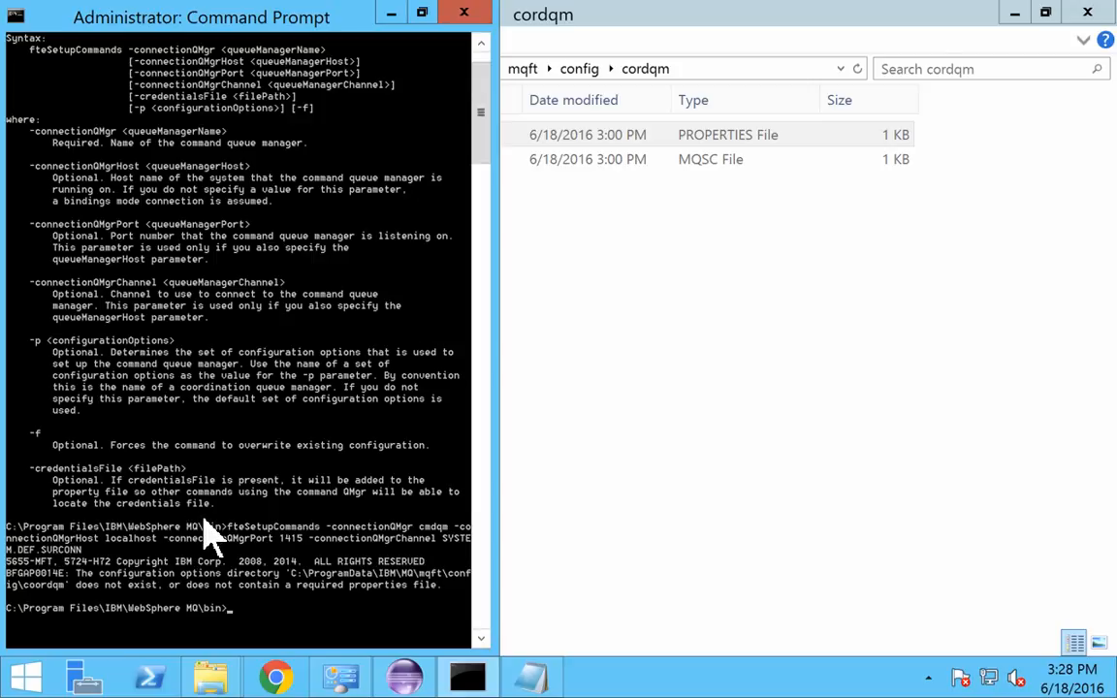
Rerun the fteSetupCommands line with '-p cordqm' appended to create command.properties
left_click(645, 68)
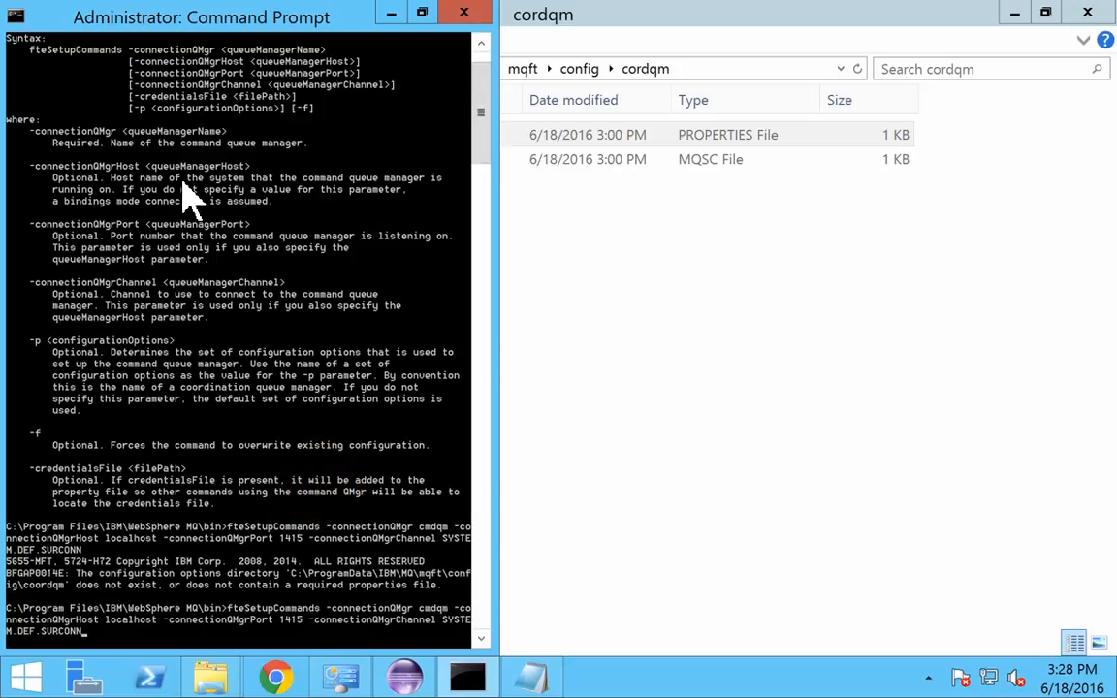
mouse_move(204, 378)
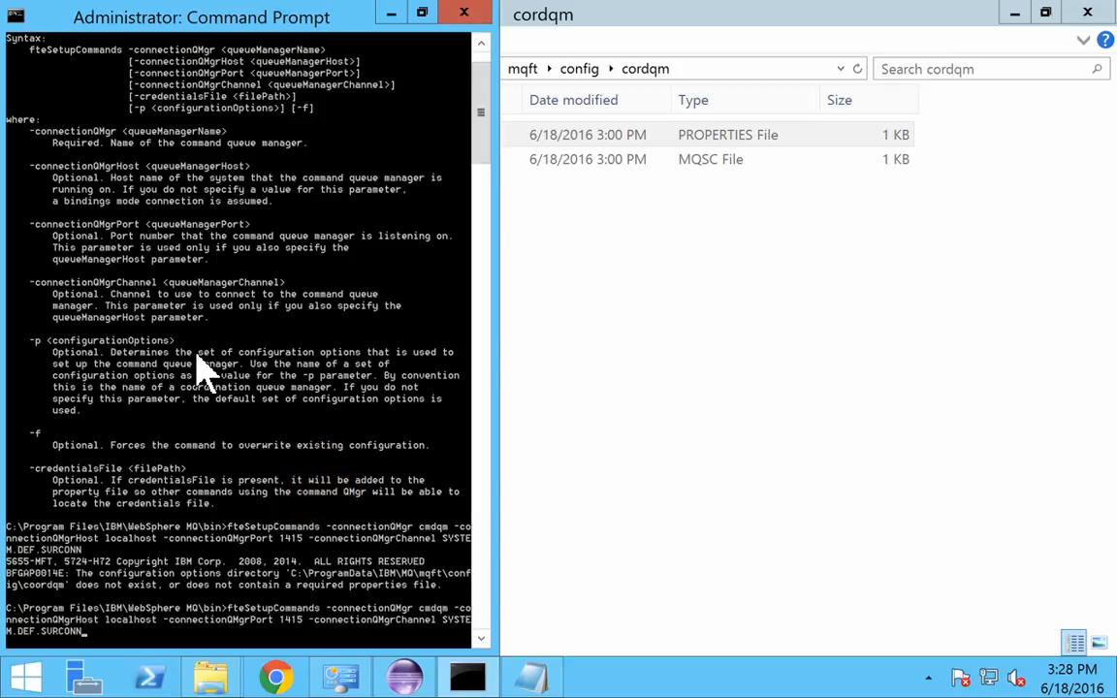
type("-p")
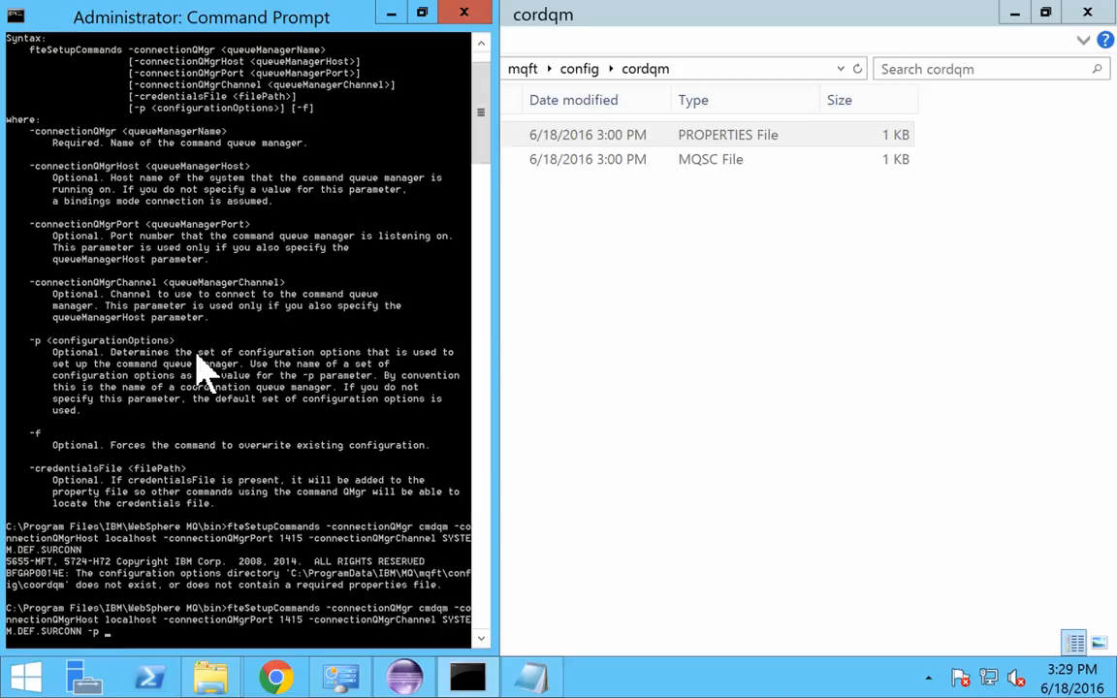
type("cordqm")
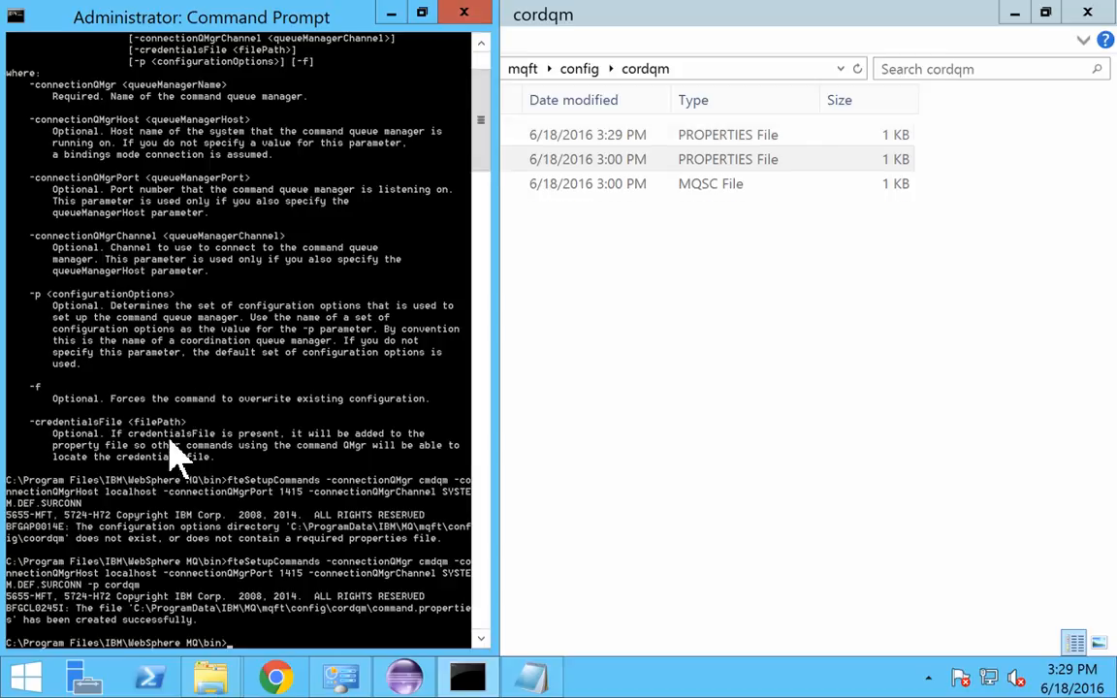
mouse_move(175, 644)
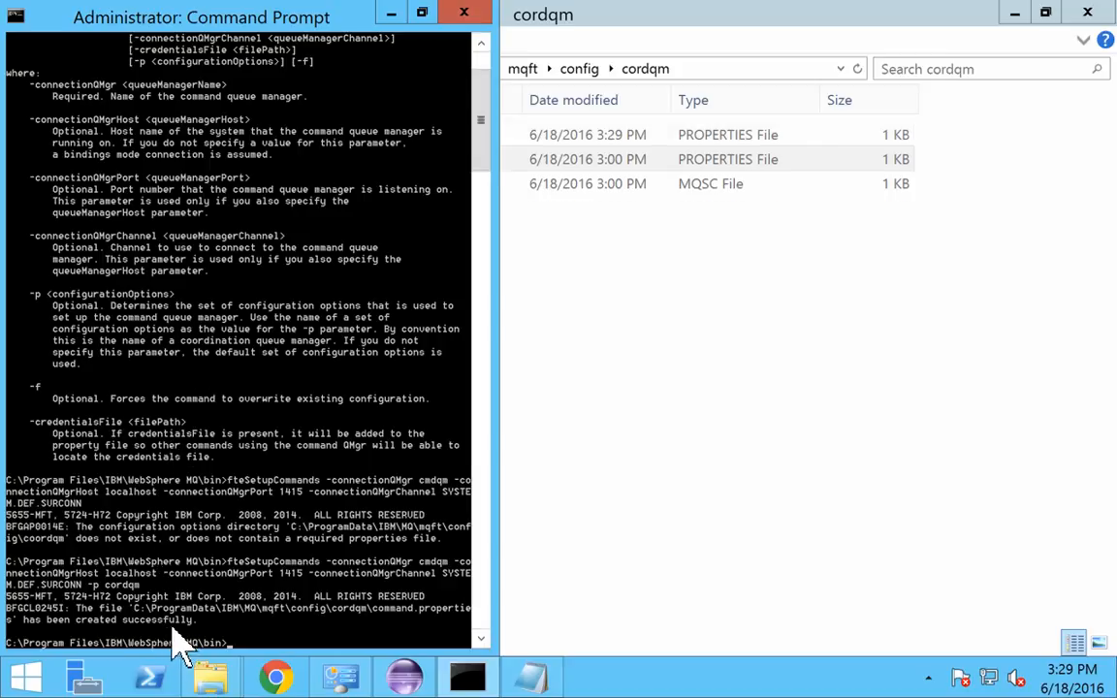
mouse_move(592, 531)
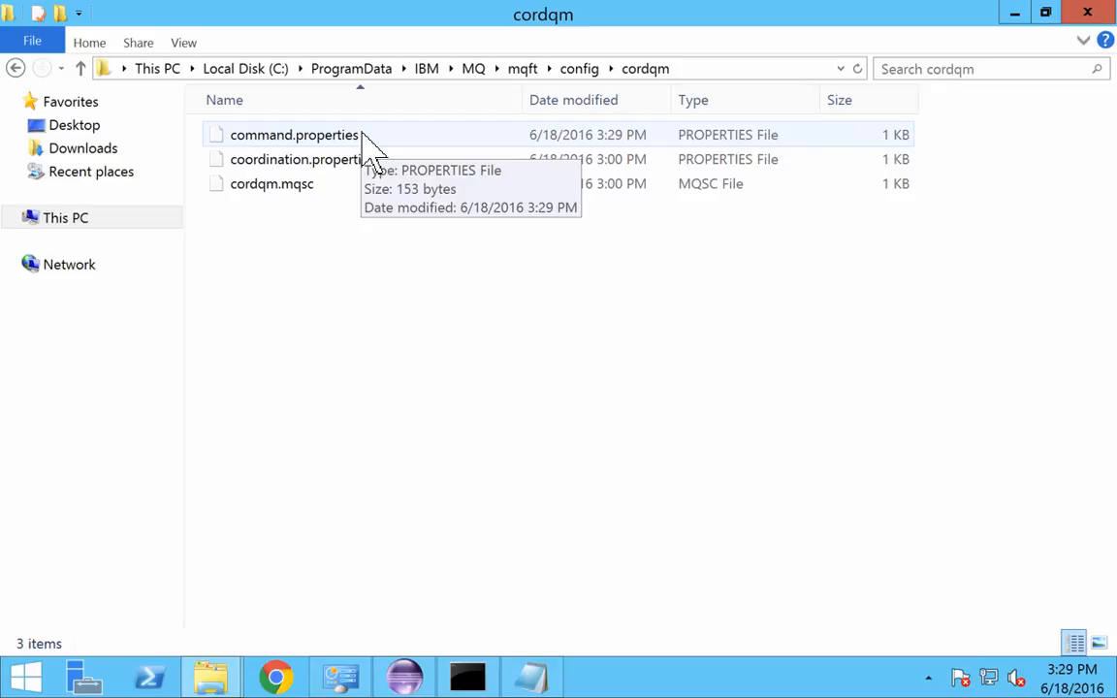
mouse_move(371, 155)
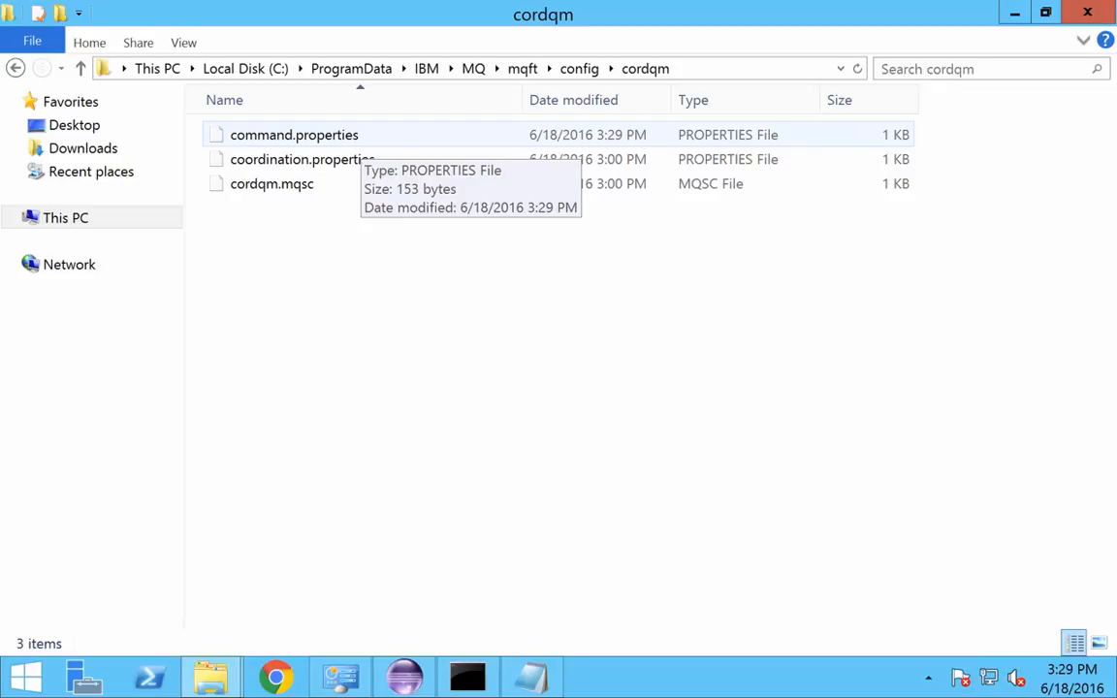
mouse_move(539, 620)
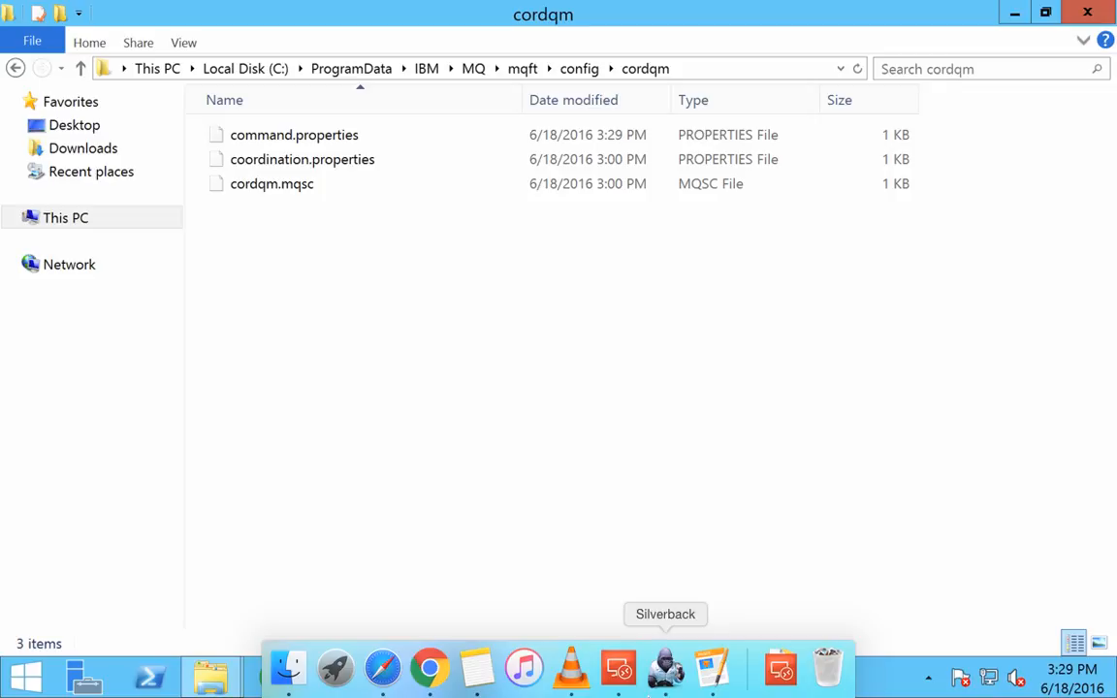
mouse_move(678, 680)
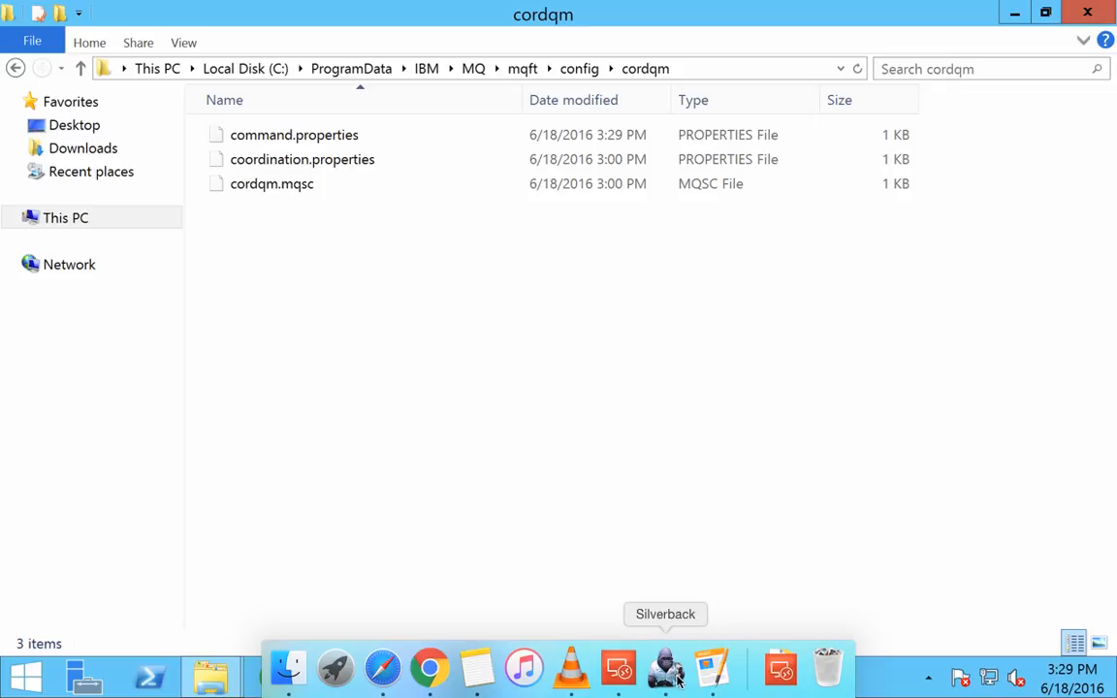